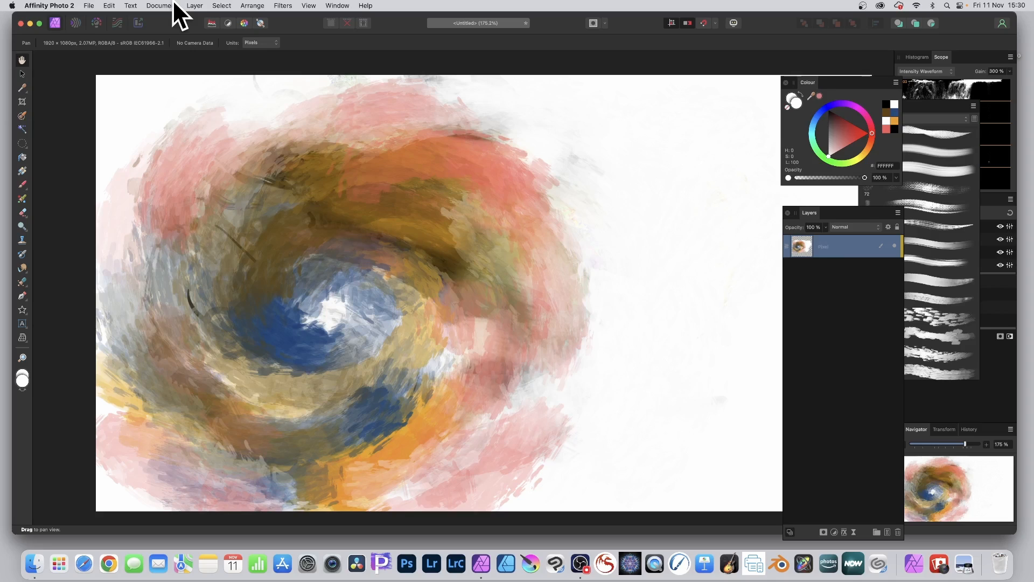
{"action": "mouse_move", "coordinate": [105, 12]}
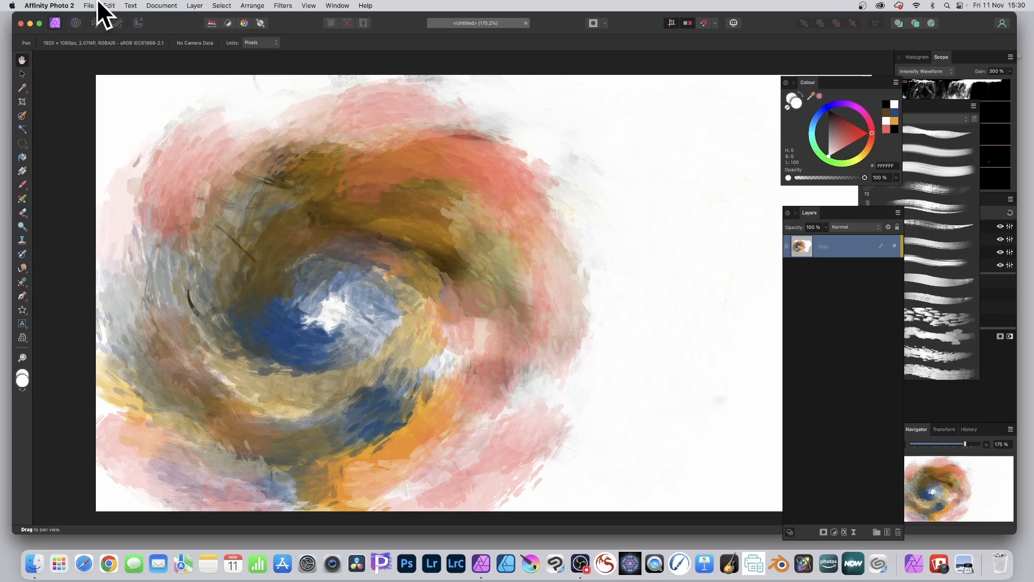
Bring up the Open dialog listing the four DNG files in the DNG Raw folder
{"action": "left_click", "coordinate": [88, 5]}
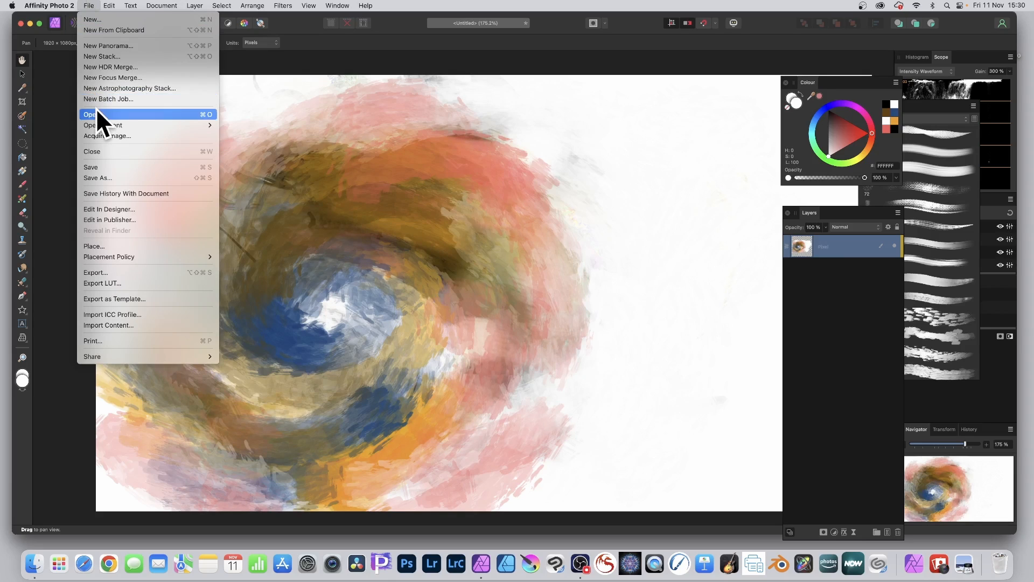
{"action": "left_click", "coordinate": [91, 114]}
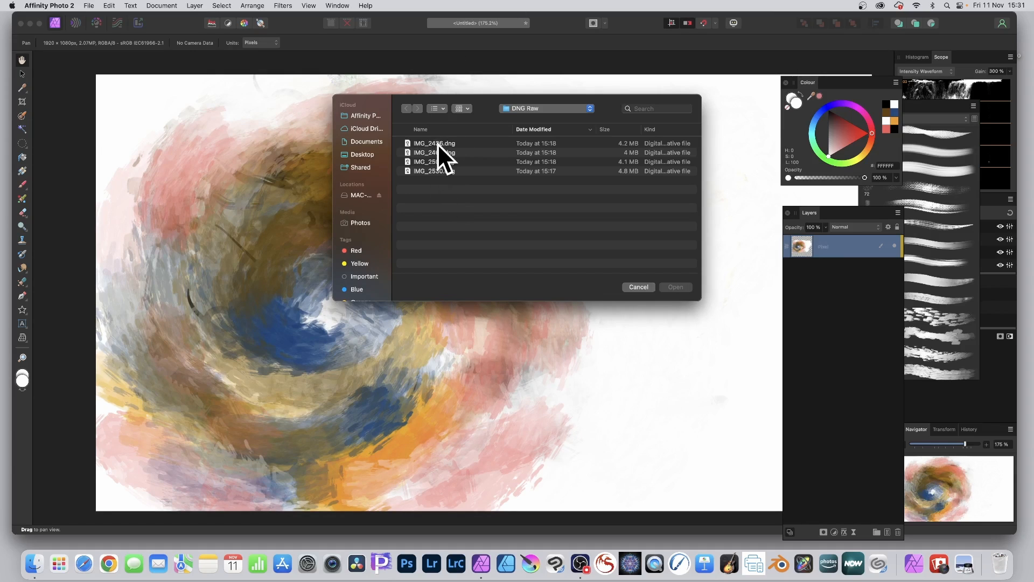
Load the statue RAW file IMG_2436.dng into the Develop persona
{"action": "left_click", "coordinate": [435, 143]}
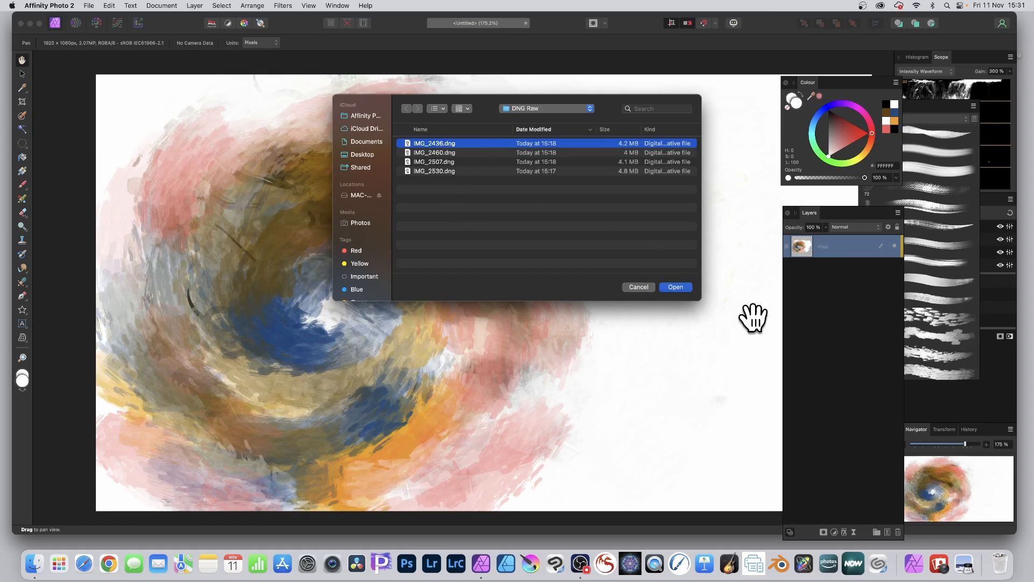
{"action": "left_click", "coordinate": [675, 287]}
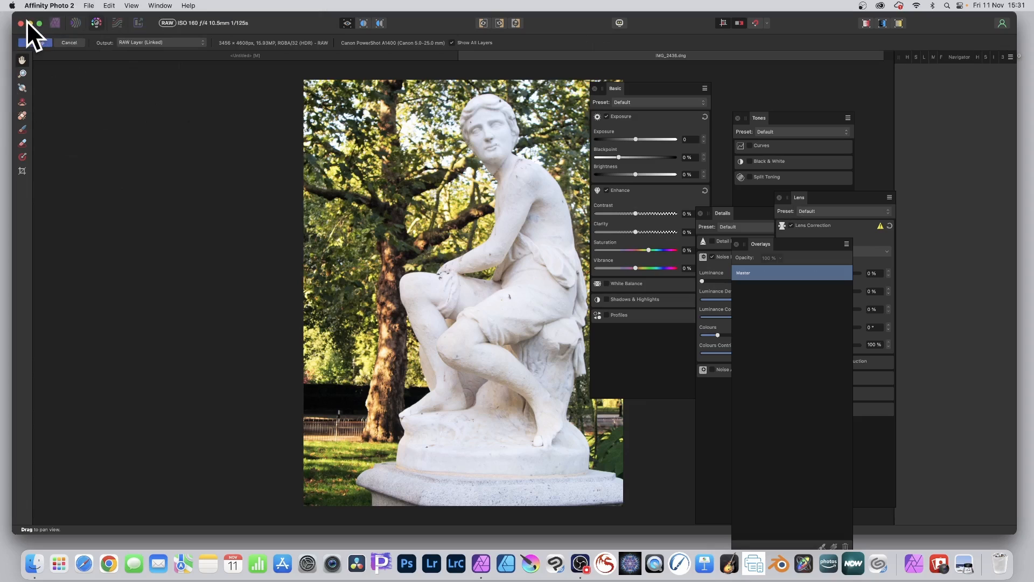
{"action": "left_click", "coordinate": [161, 42]}
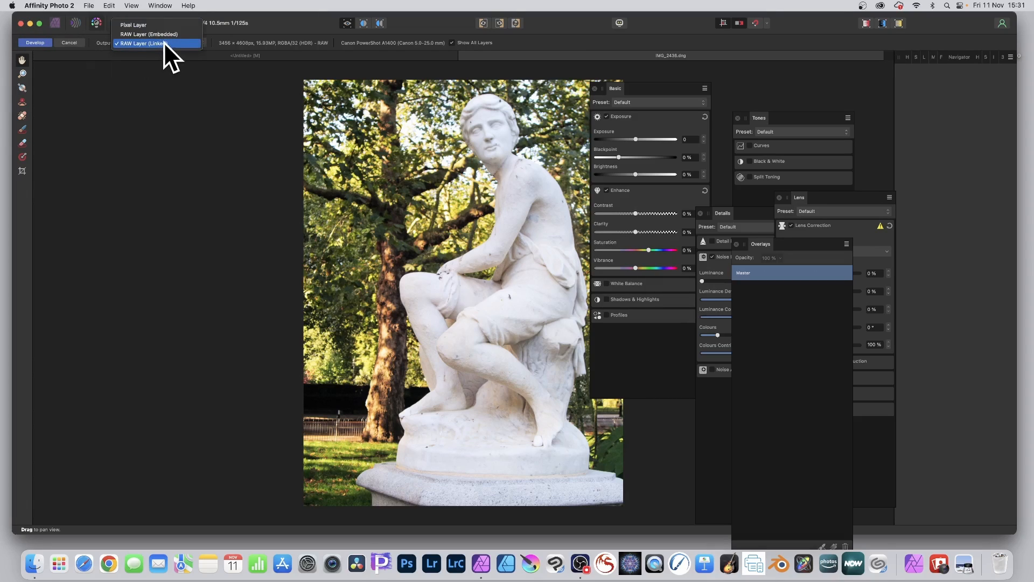
{"action": "mouse_move", "coordinate": [157, 34]}
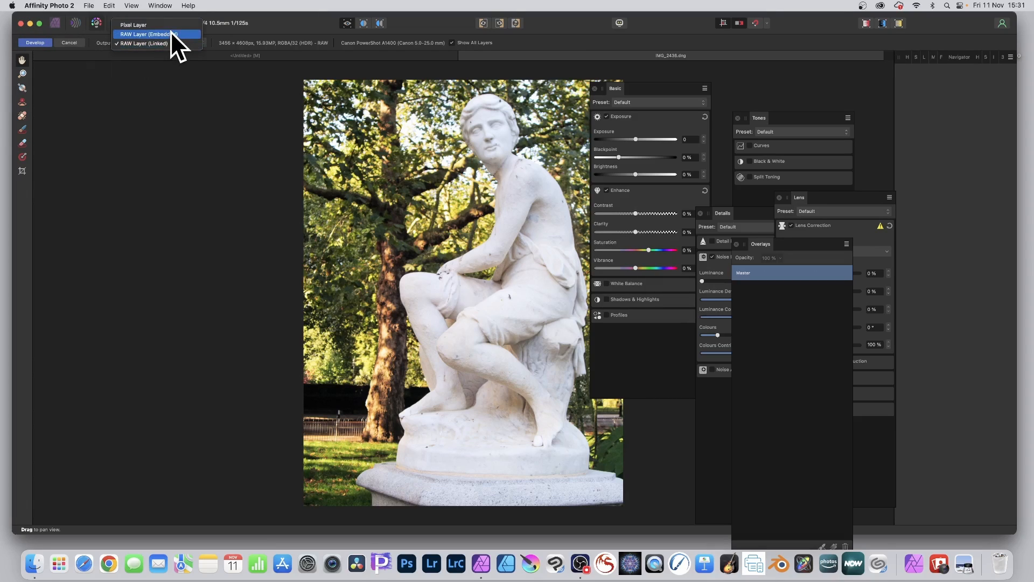
{"action": "mouse_move", "coordinate": [144, 43]}
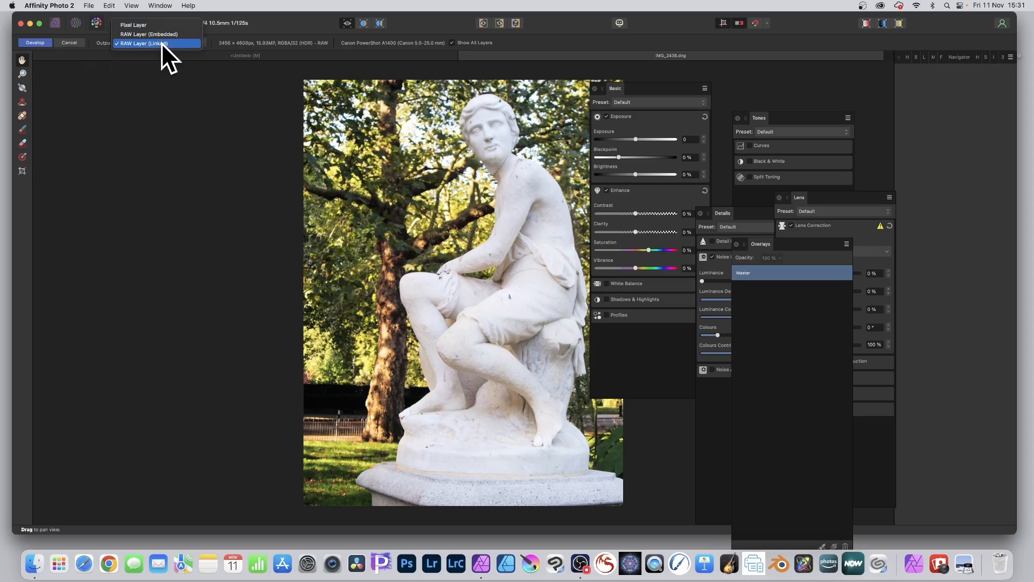
{"action": "left_click", "coordinate": [142, 43]}
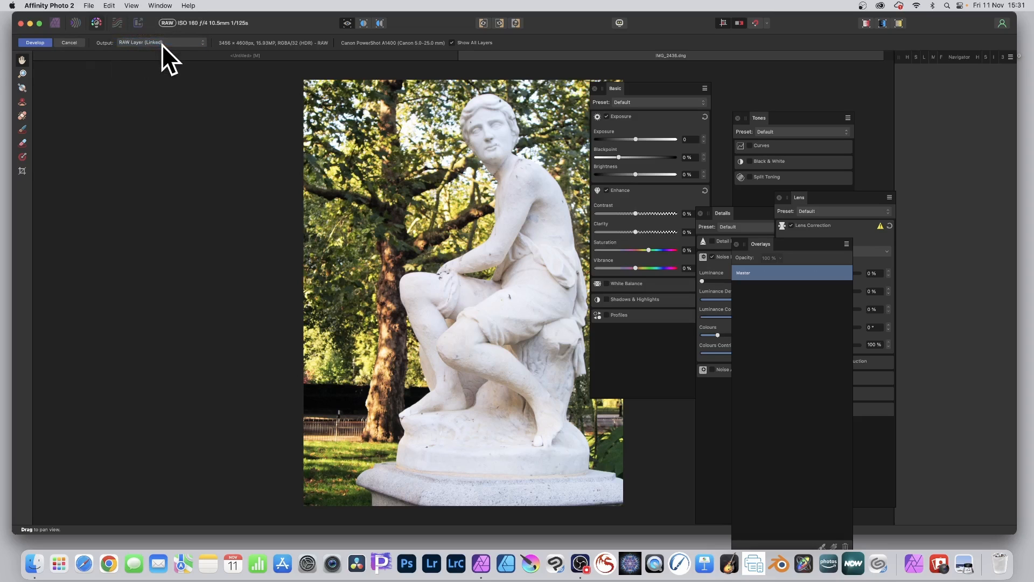
{"action": "left_click", "coordinate": [160, 42]}
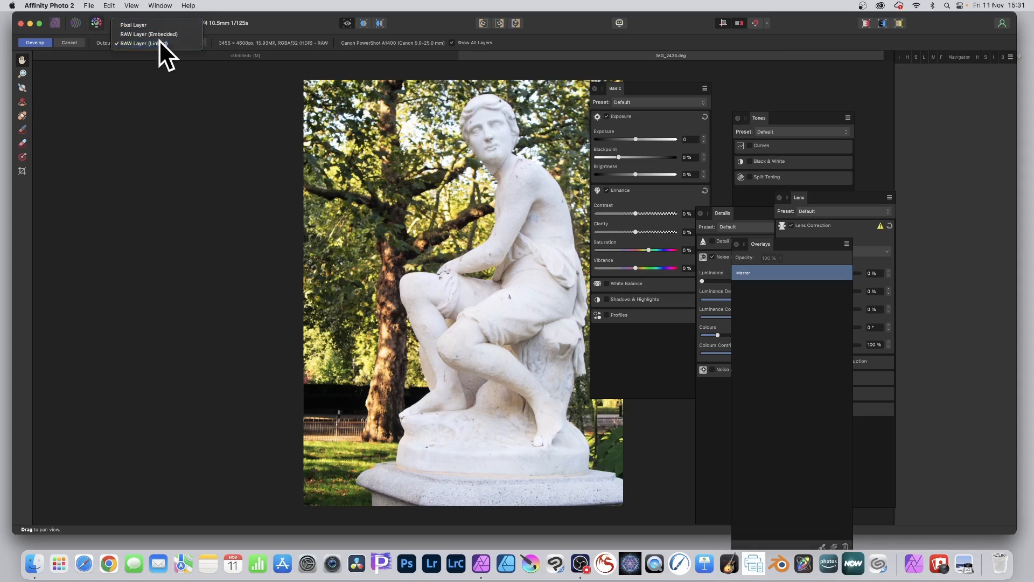
{"action": "left_click", "coordinate": [144, 43]}
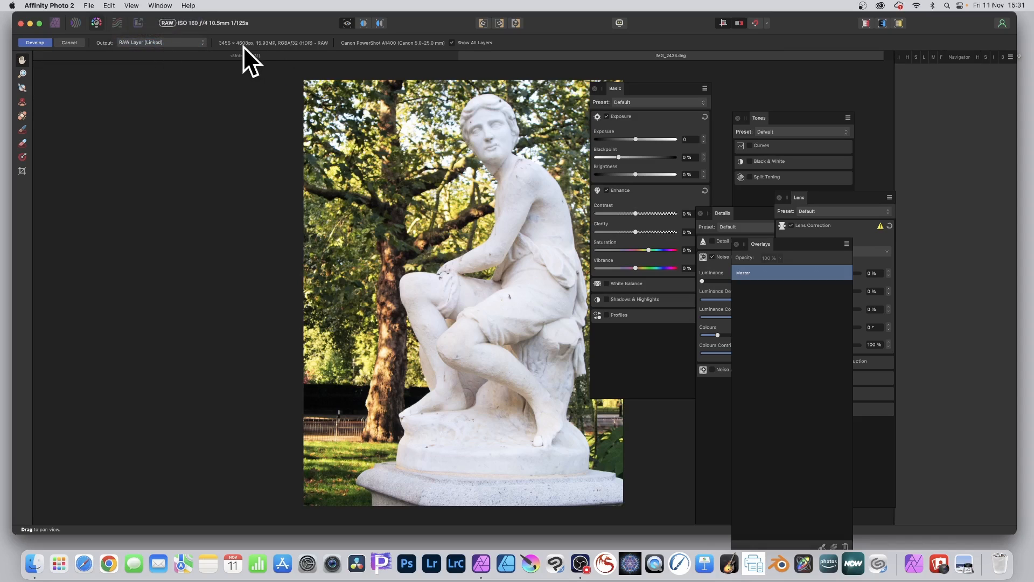
{"action": "mouse_move", "coordinate": [303, 59]}
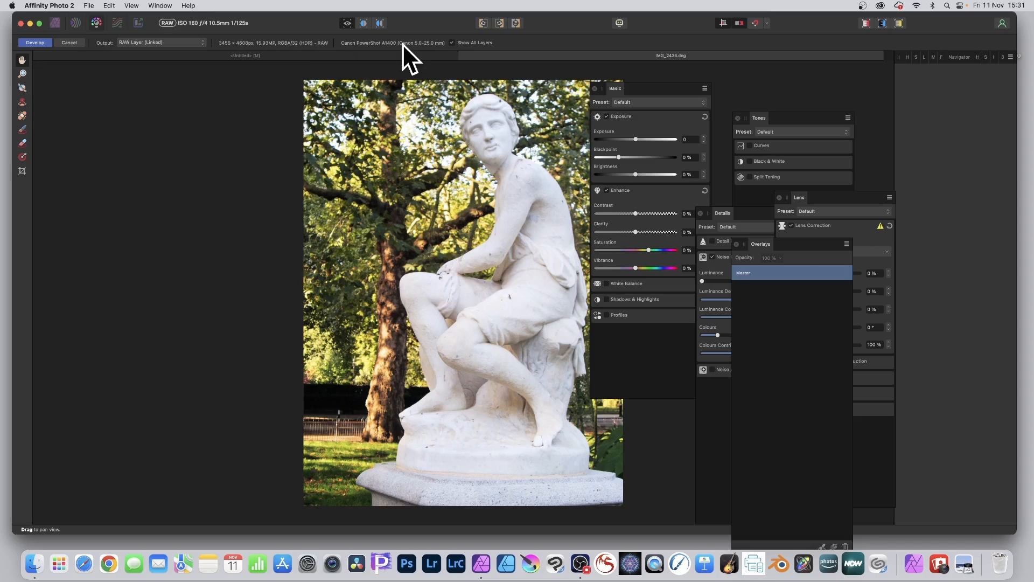
{"action": "mouse_move", "coordinate": [367, 62]}
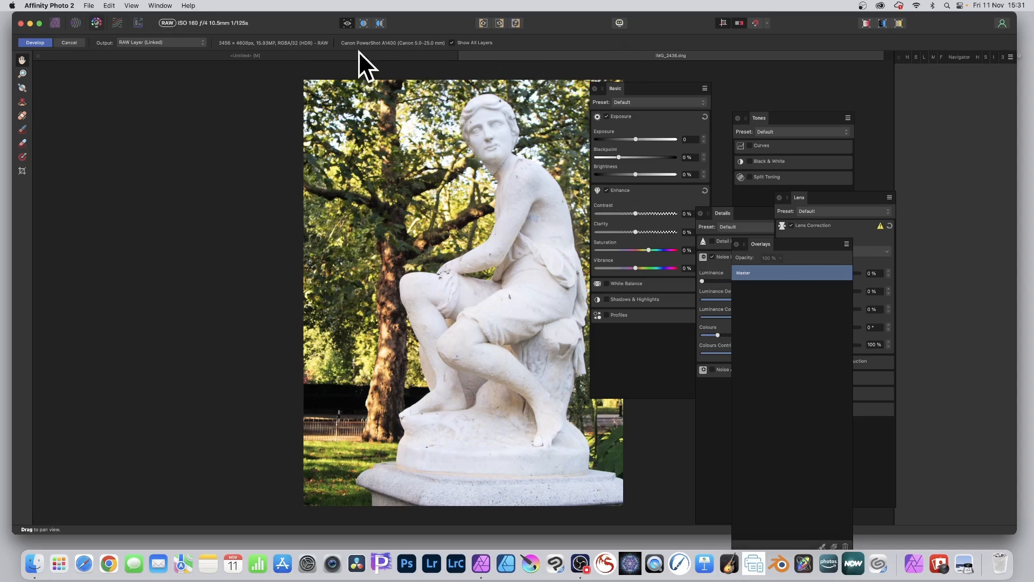
{"action": "mouse_move", "coordinate": [394, 60]}
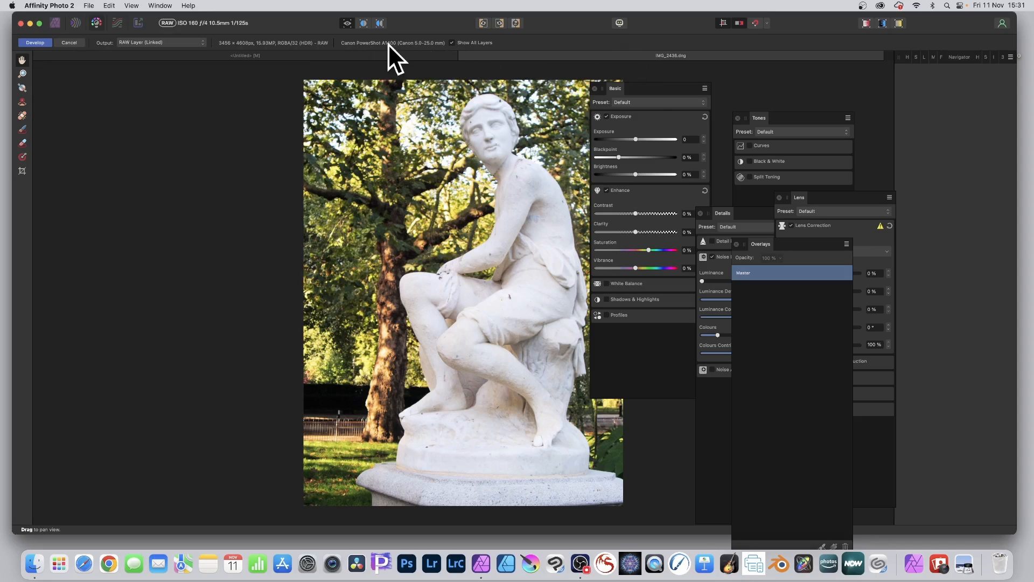
{"action": "mouse_move", "coordinate": [422, 239]}
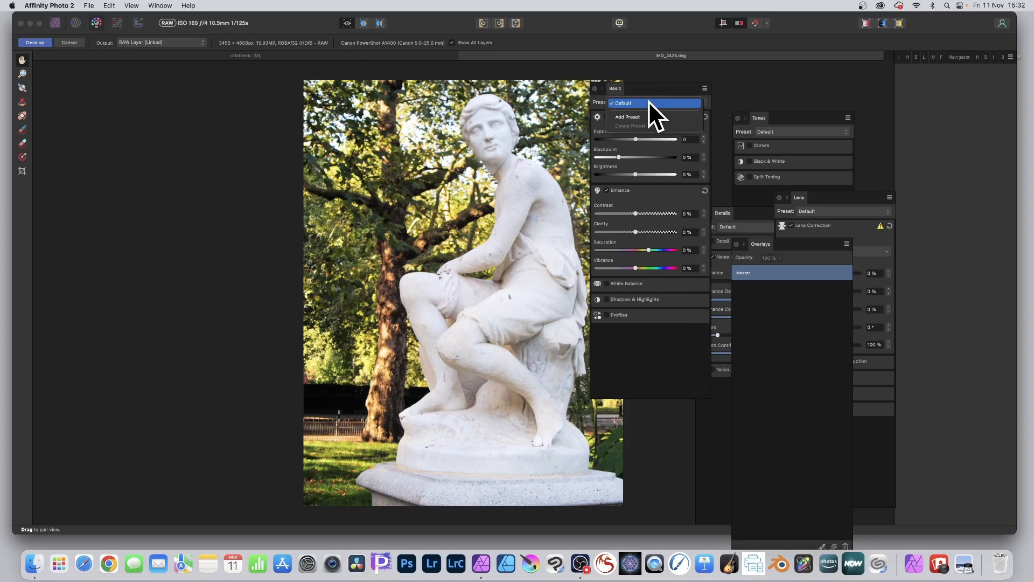
Lower exposure to -0.78, raise contrast and luminance detail, and set lens distortion to -46%
{"action": "left_click", "coordinate": [622, 102]}
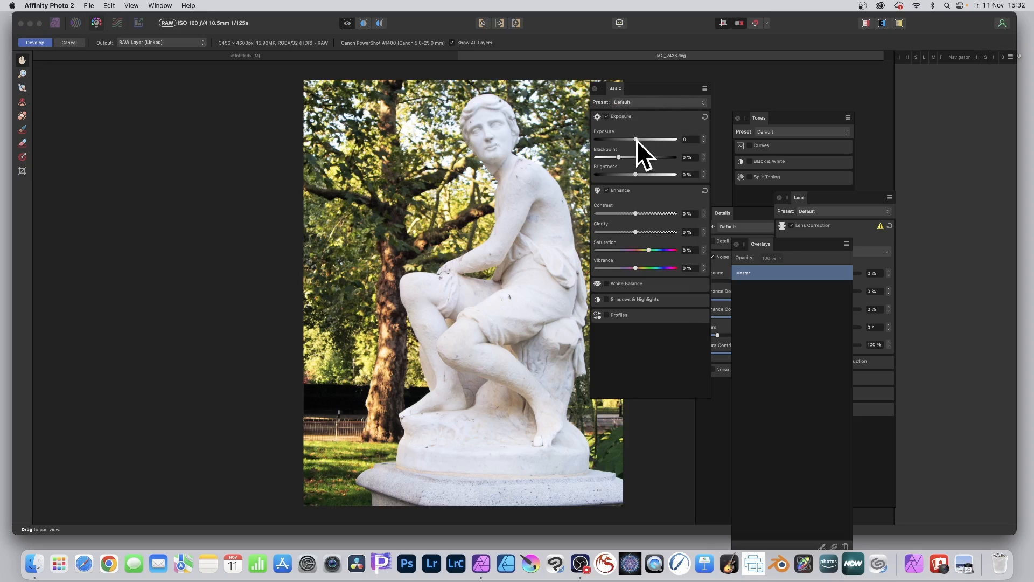
{"action": "left_click_drag", "start_coordinate": [637, 139], "coordinate": [622, 139]}
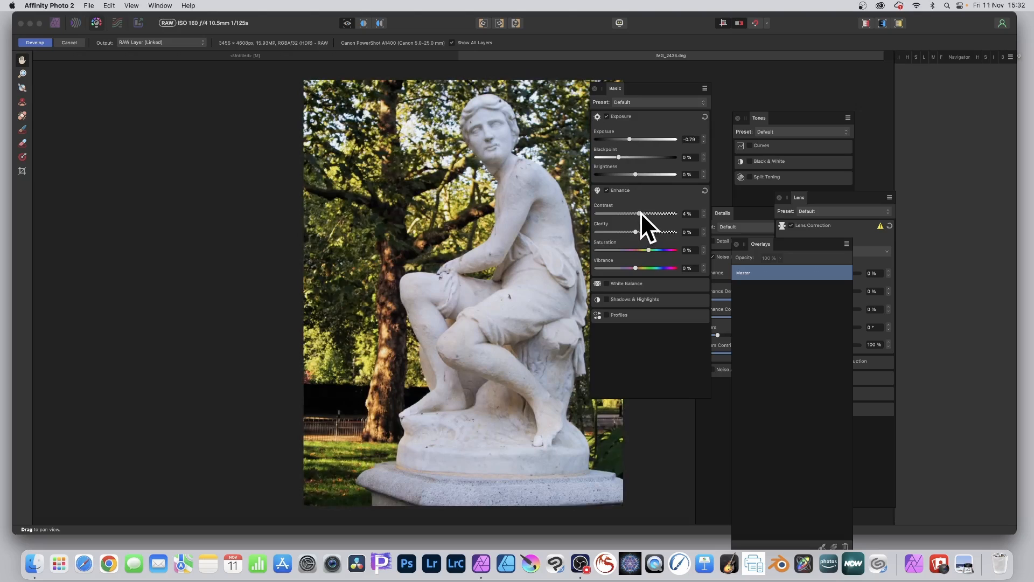
{"action": "left_click_drag", "start_coordinate": [640, 213], "coordinate": [652, 214]}
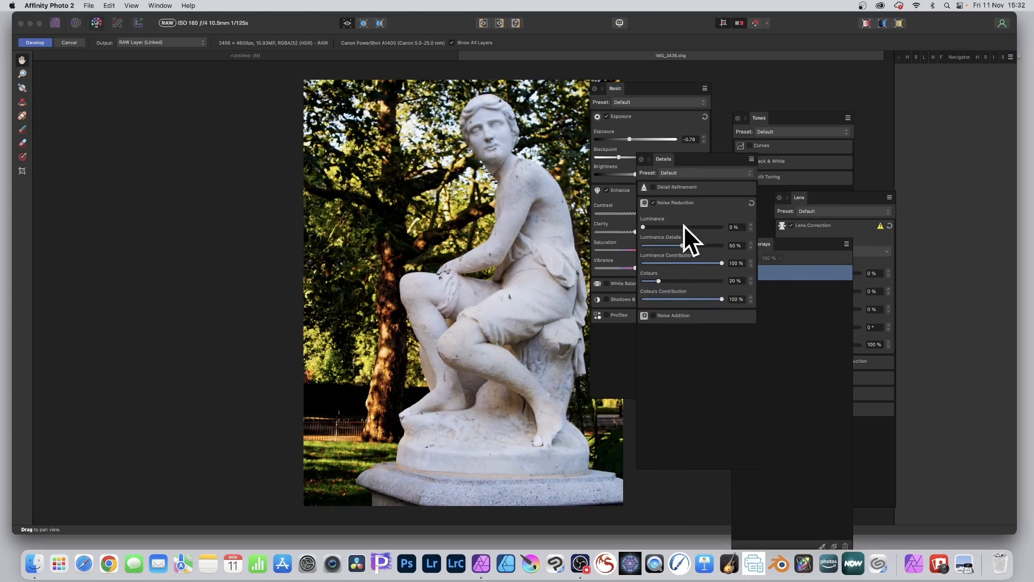
{"action": "left_click_drag", "start_coordinate": [682, 245], "coordinate": [693, 245]}
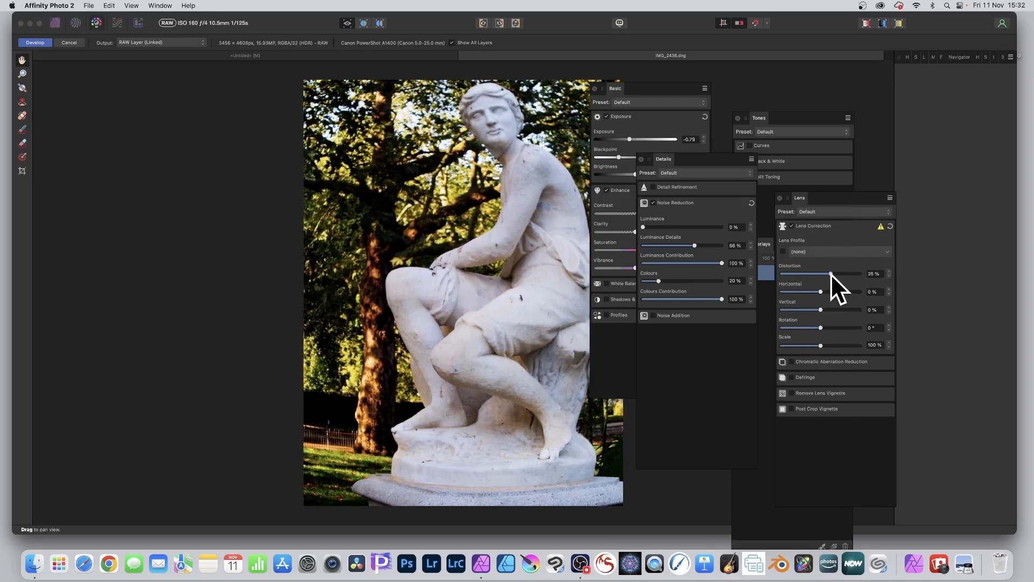
{"action": "left_click_drag", "start_coordinate": [830, 274], "coordinate": [803, 274]}
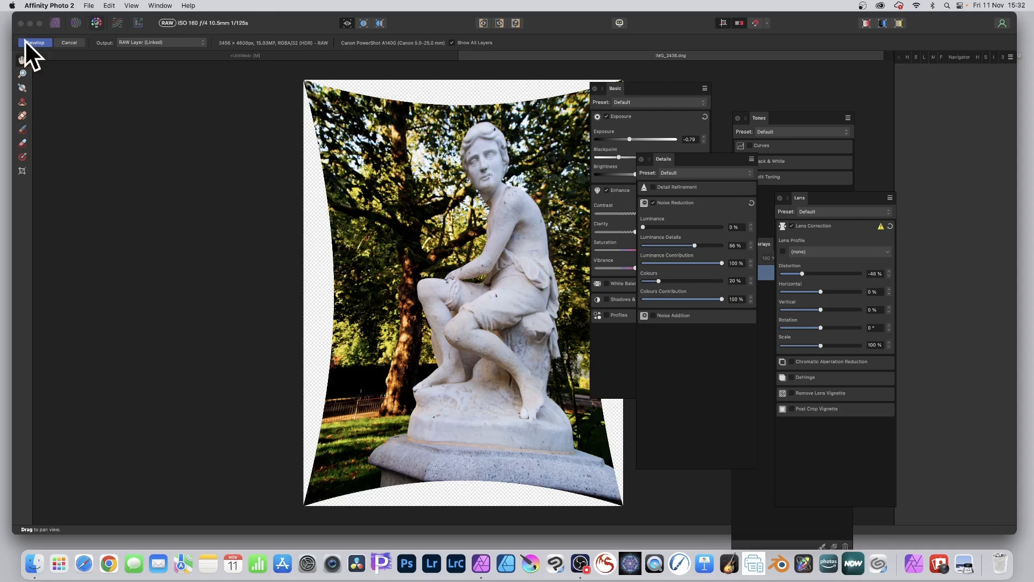
{"action": "mouse_move", "coordinate": [46, 56]}
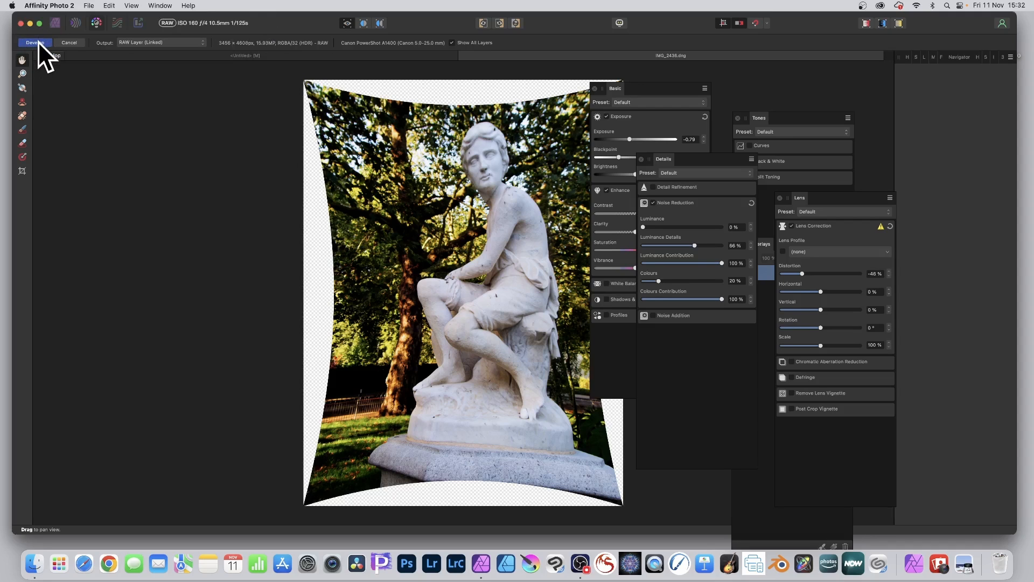
Commit the statue's RAW development as the IMG_2436.dng layer in the Photo persona
{"action": "left_click", "coordinate": [34, 42]}
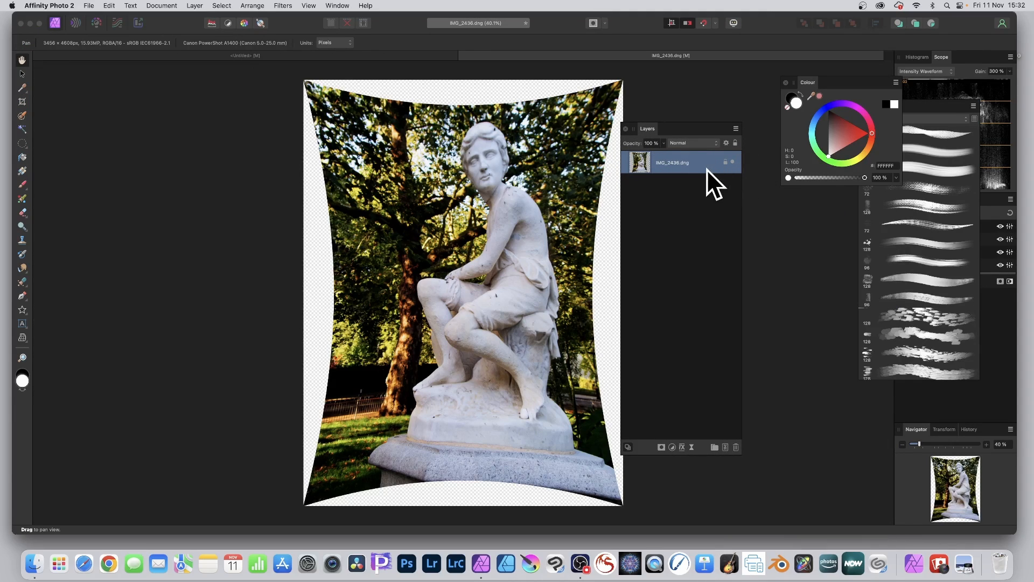
{"action": "mouse_move", "coordinate": [743, 185]}
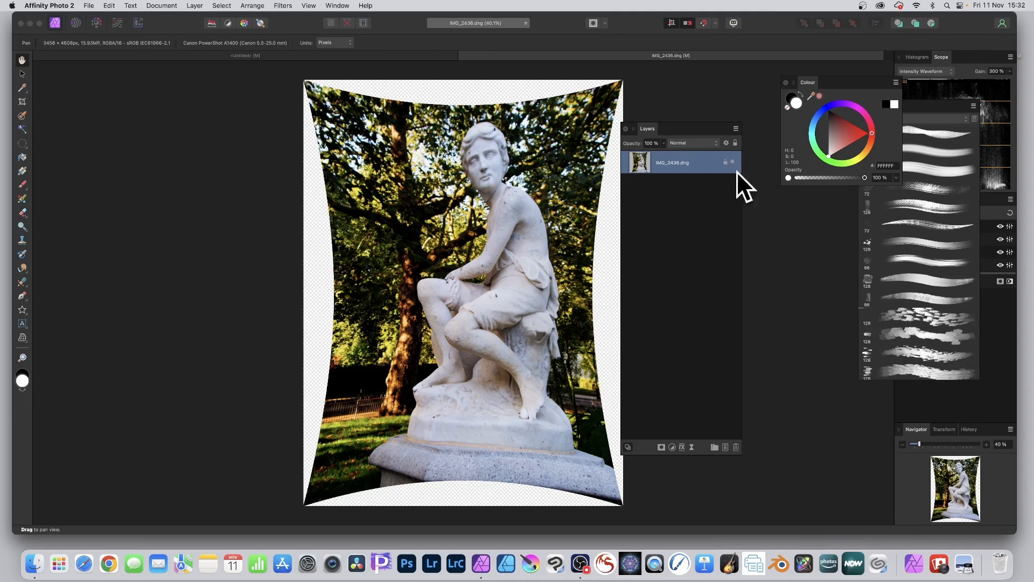
{"action": "mouse_move", "coordinate": [637, 181]}
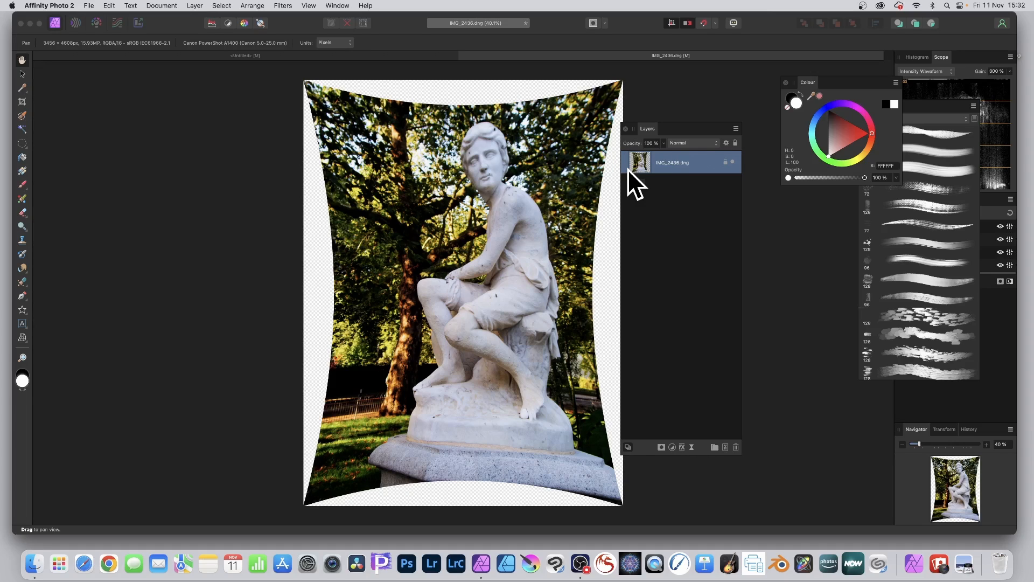
{"action": "mouse_move", "coordinate": [729, 180]}
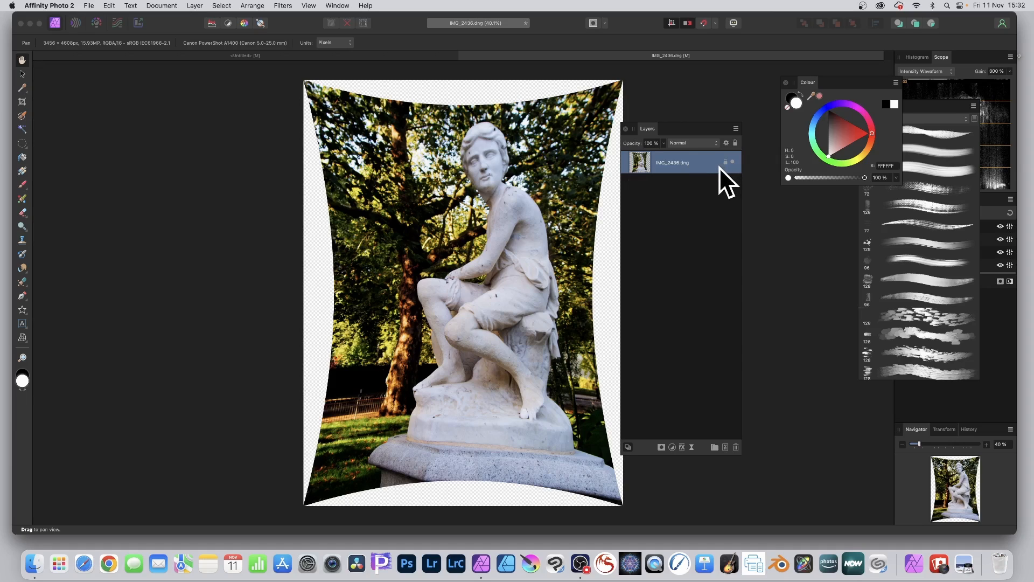
{"action": "mouse_move", "coordinate": [284, 13]}
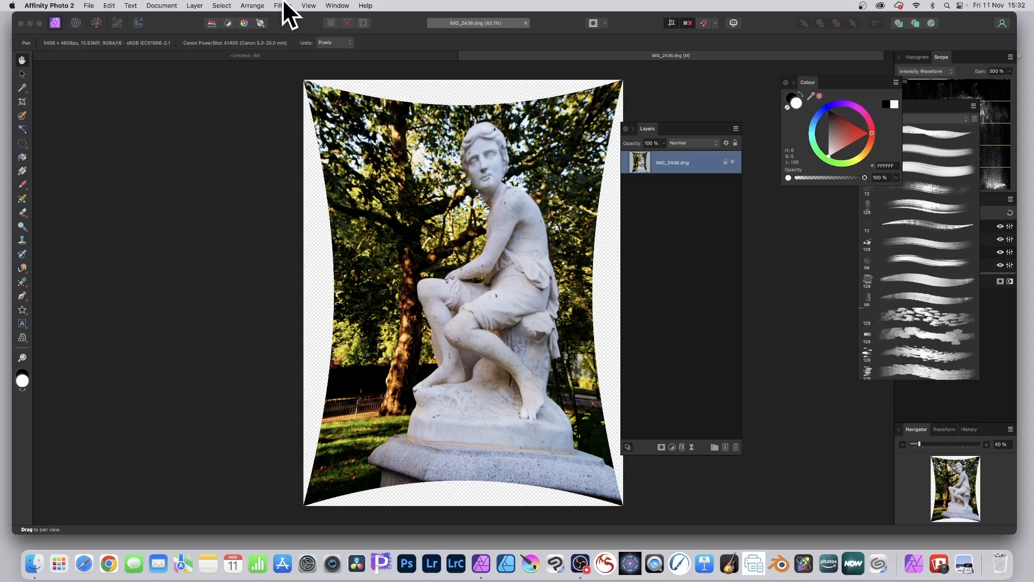
Apply the deform warp to the statue photo
{"action": "left_click", "coordinate": [280, 5]}
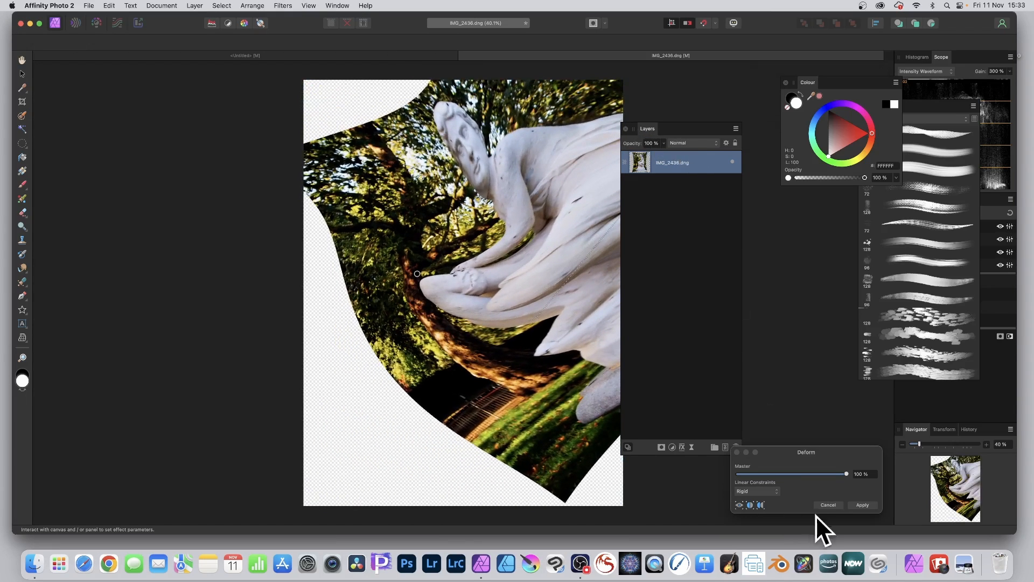
{"action": "left_click", "coordinate": [862, 505]}
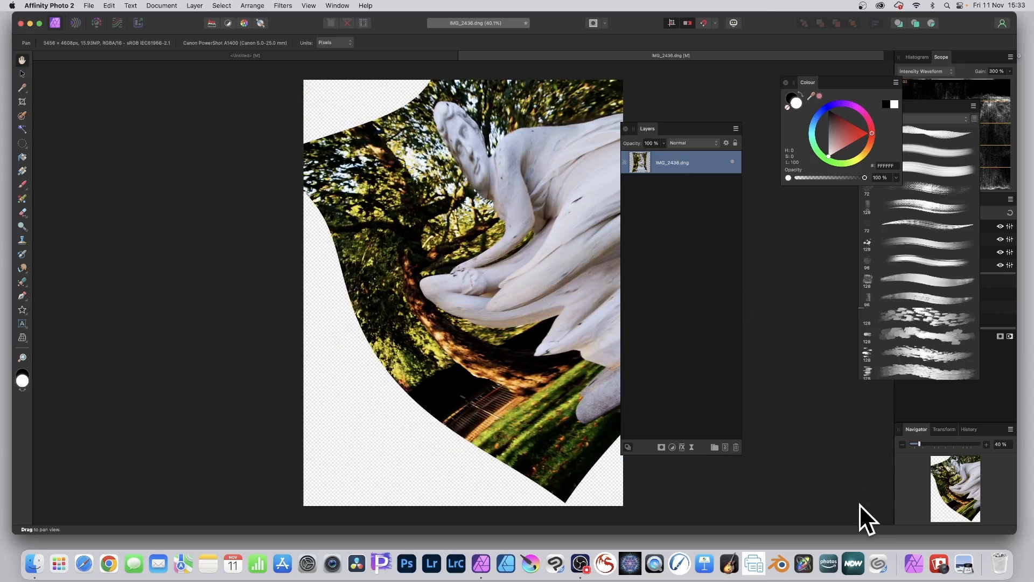
{"action": "mouse_move", "coordinate": [33, 89]}
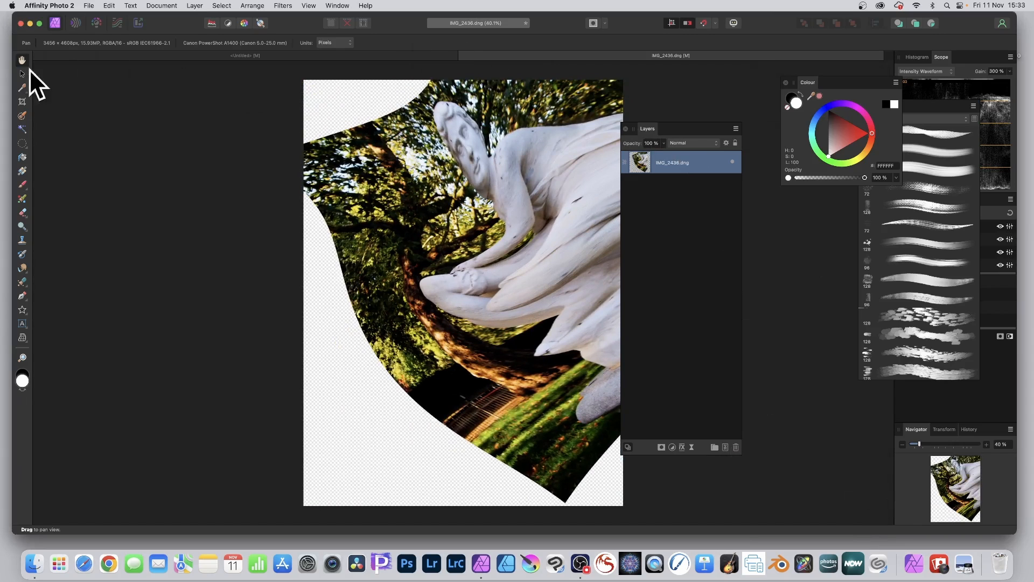
Switch to the Move Tool
{"action": "left_click", "coordinate": [21, 74]}
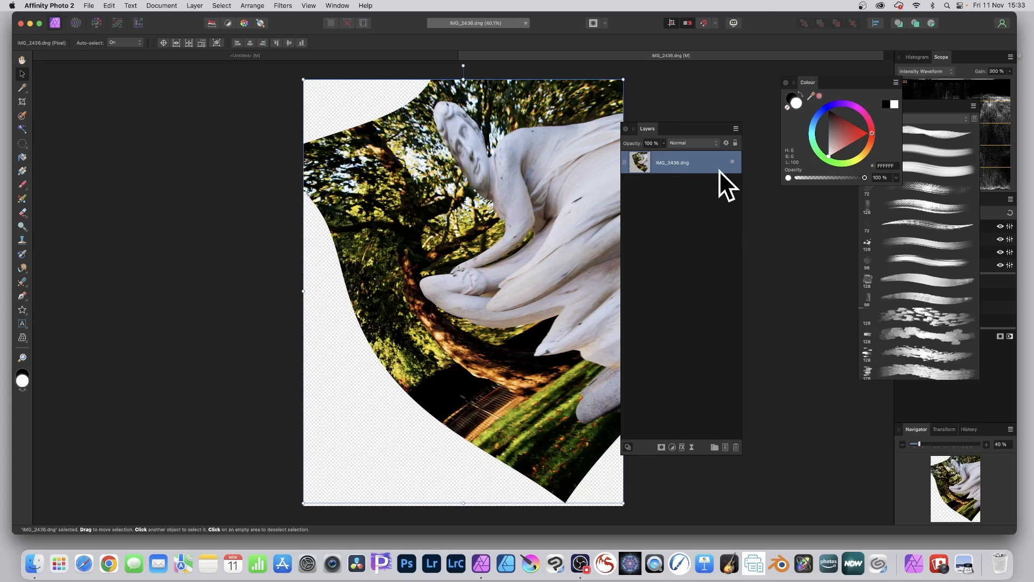
{"action": "mouse_move", "coordinate": [159, 76]}
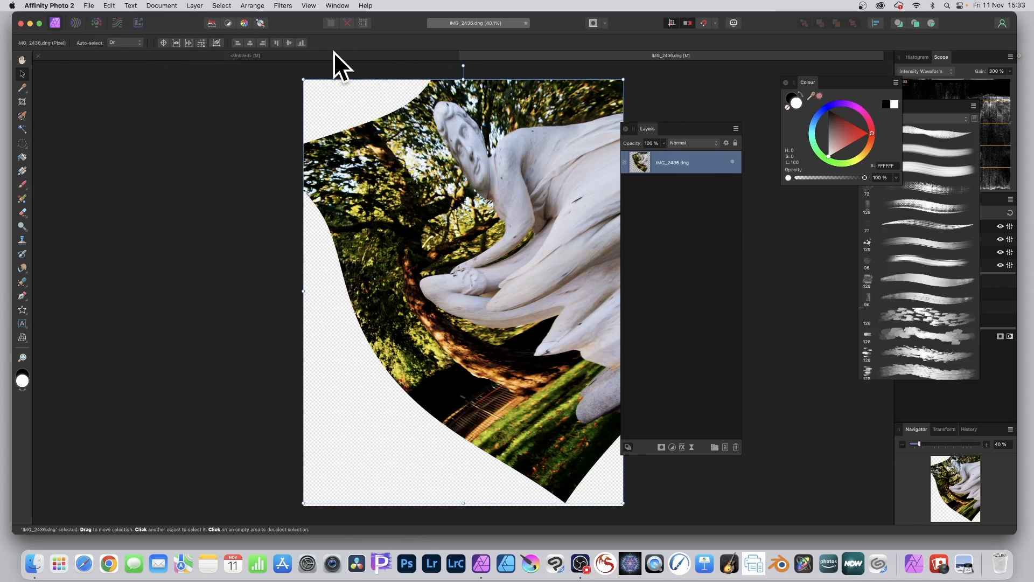
{"action": "mouse_move", "coordinate": [453, 224]}
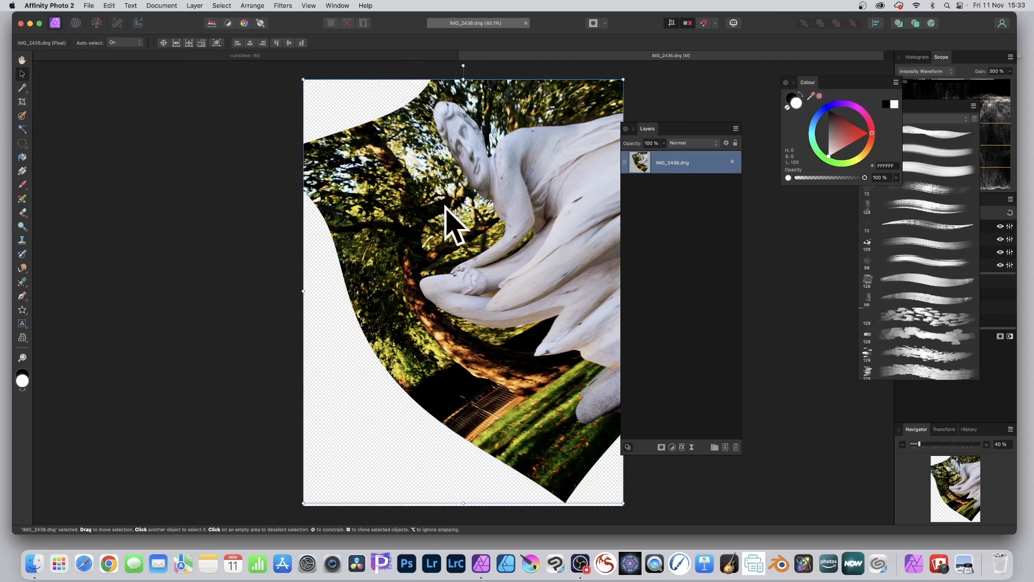
{"action": "mouse_move", "coordinate": [540, 270]}
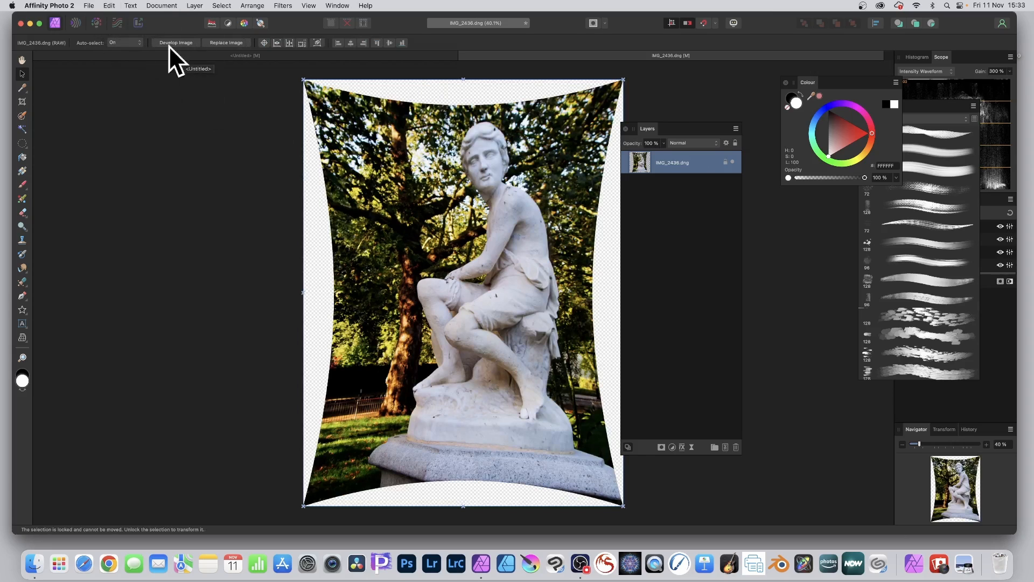
{"action": "mouse_move", "coordinate": [206, 31]}
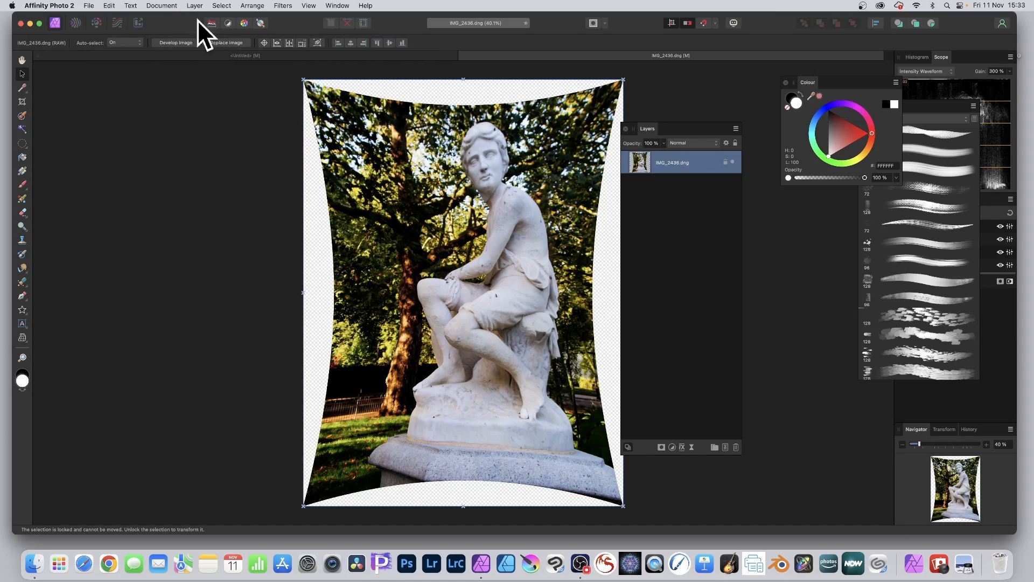
{"action": "mouse_move", "coordinate": [246, 54]}
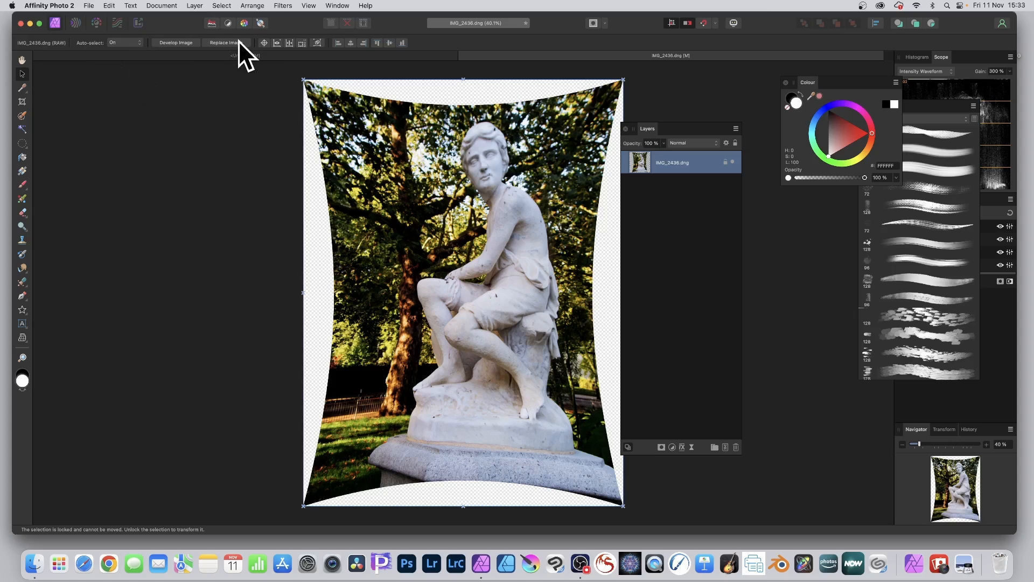
{"action": "mouse_move", "coordinate": [224, 42]}
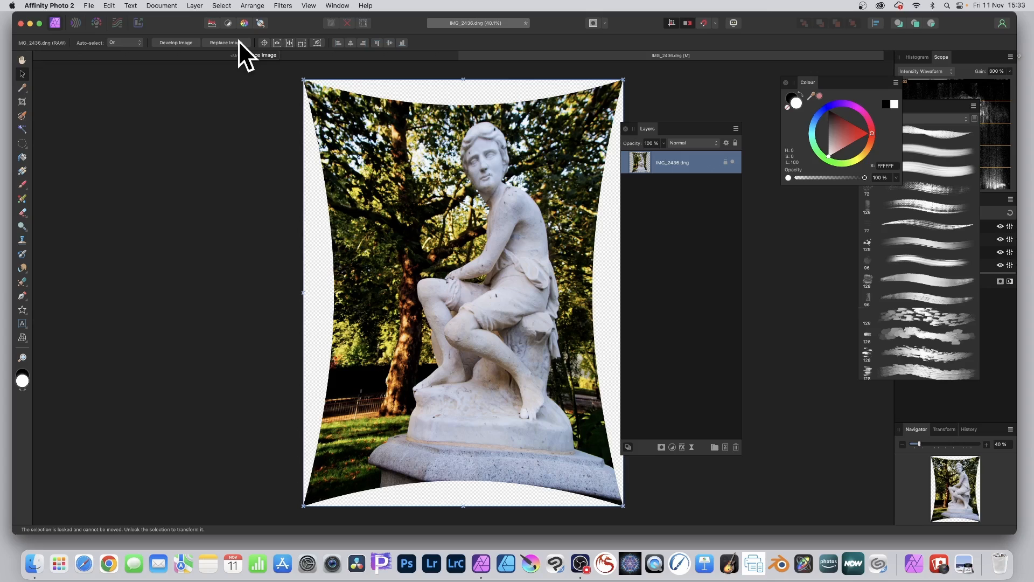
{"action": "mouse_move", "coordinate": [204, 13]}
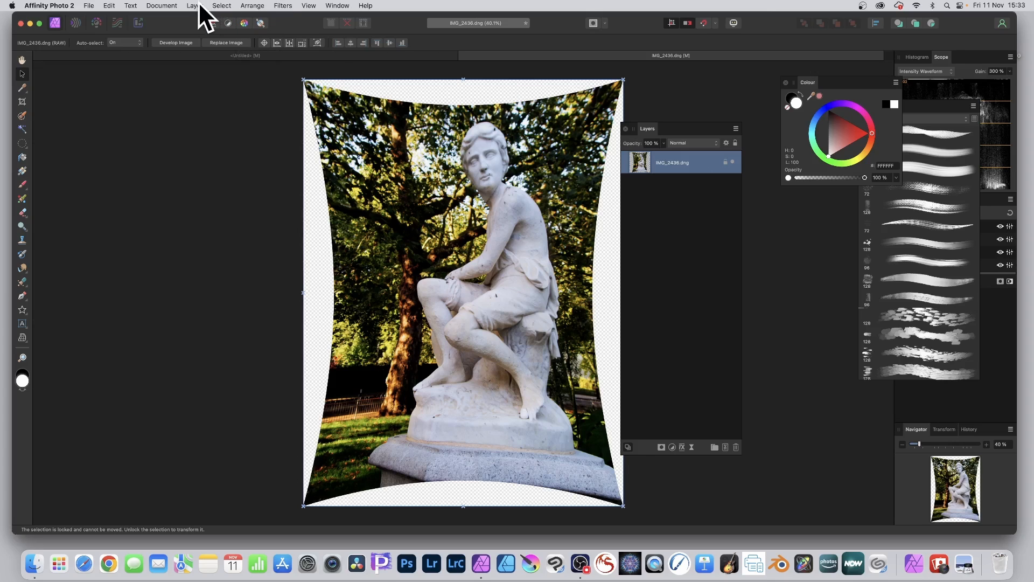
Add a Curves adjustment layer with the curve pulled down to darken the midtones
{"action": "left_click", "coordinate": [195, 6]}
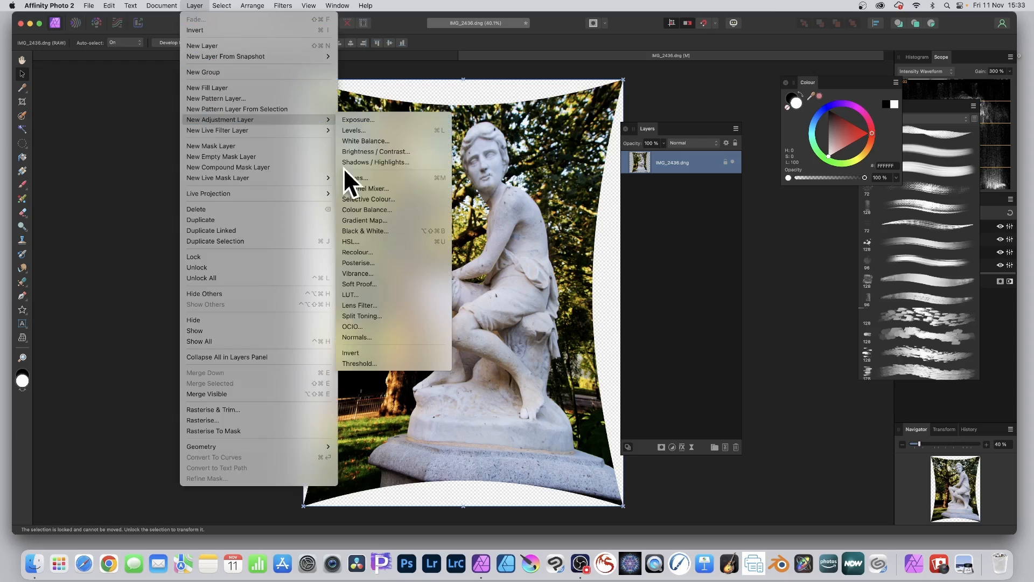
{"action": "left_click", "coordinate": [354, 177]}
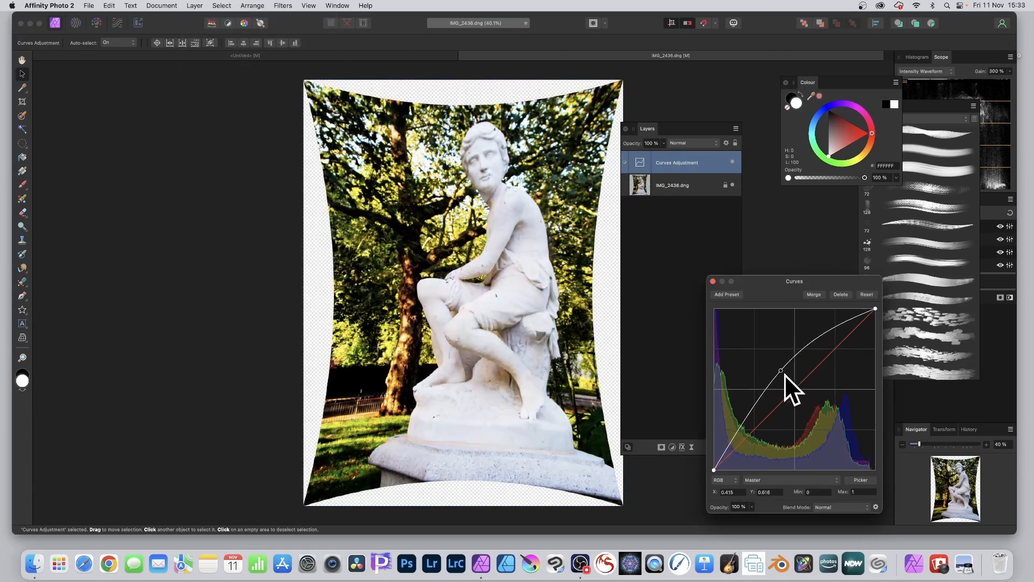
{"action": "left_click_drag", "start_coordinate": [782, 370], "coordinate": [815, 409]}
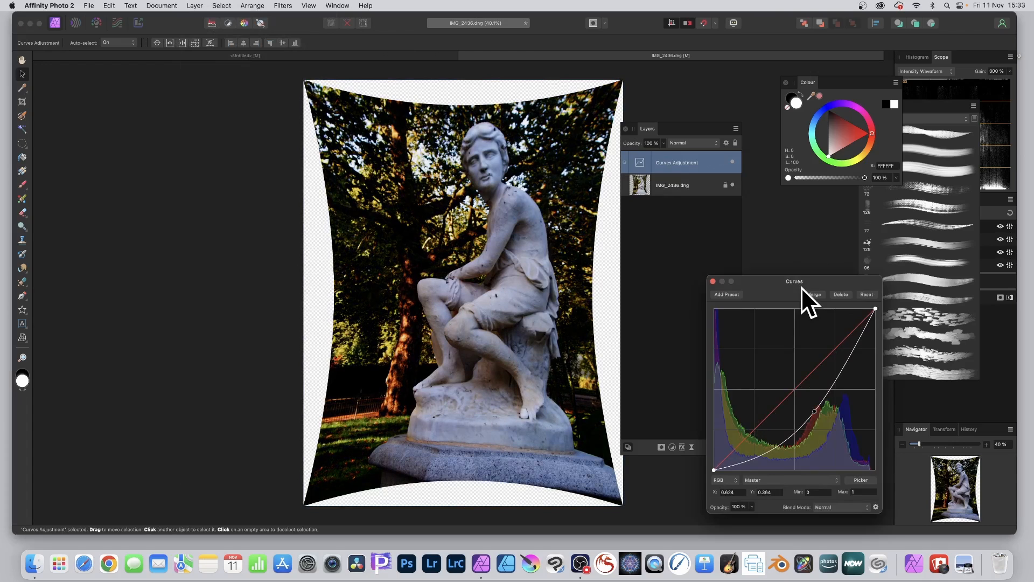
{"action": "left_click_drag", "start_coordinate": [795, 282], "coordinate": [635, 130]}
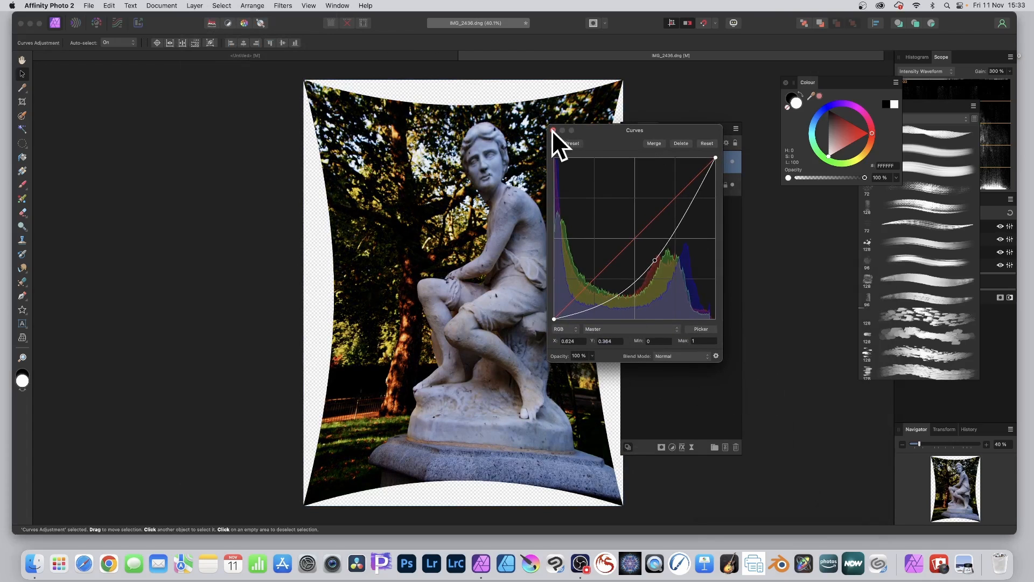
{"action": "left_click", "coordinate": [555, 130]}
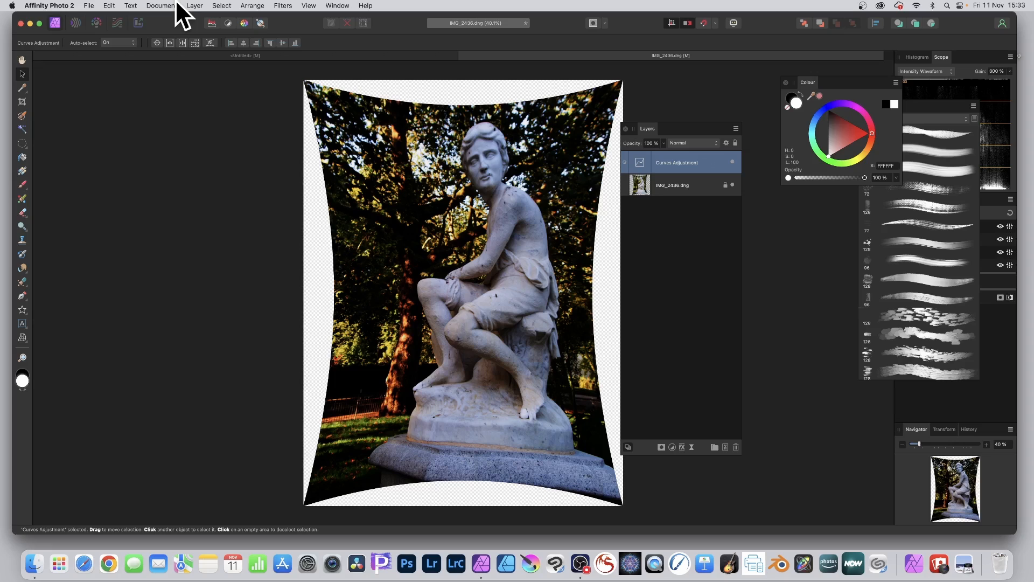
Select the IMG_2436.dng layer beneath the Curves adjustment
{"action": "left_click", "coordinate": [194, 5]}
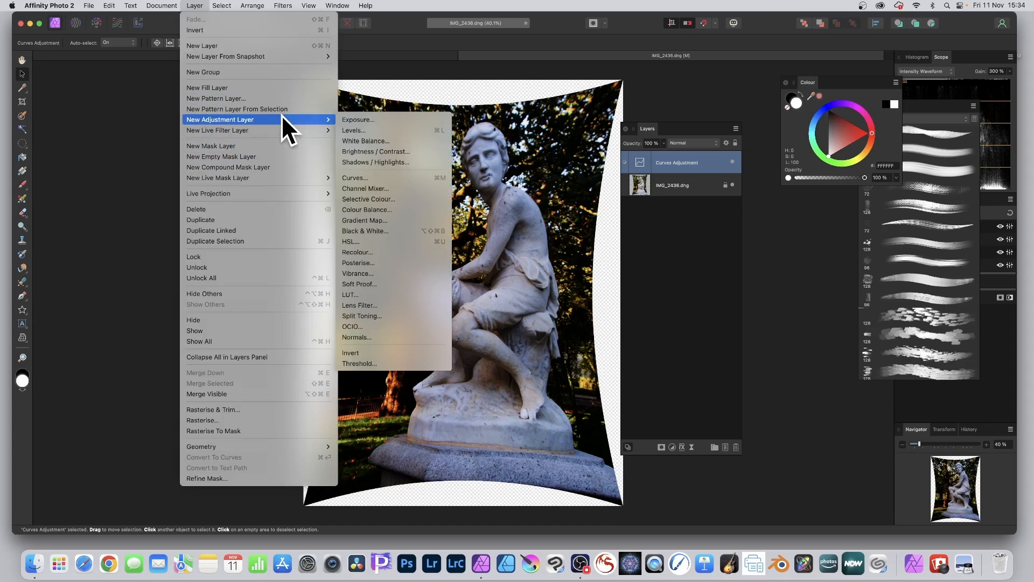
{"action": "mouse_move", "coordinate": [630, 92]}
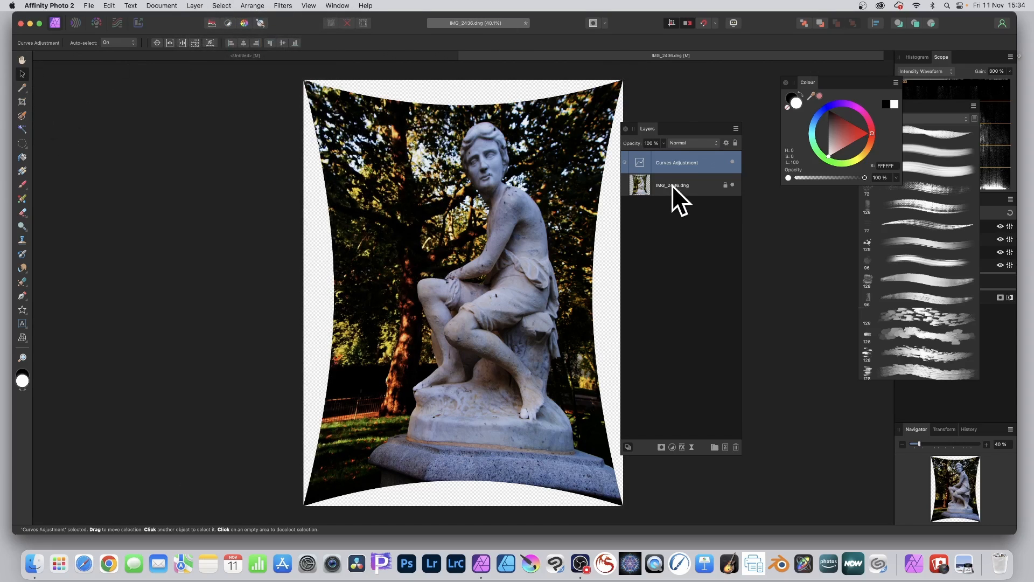
{"action": "left_click", "coordinate": [672, 186]}
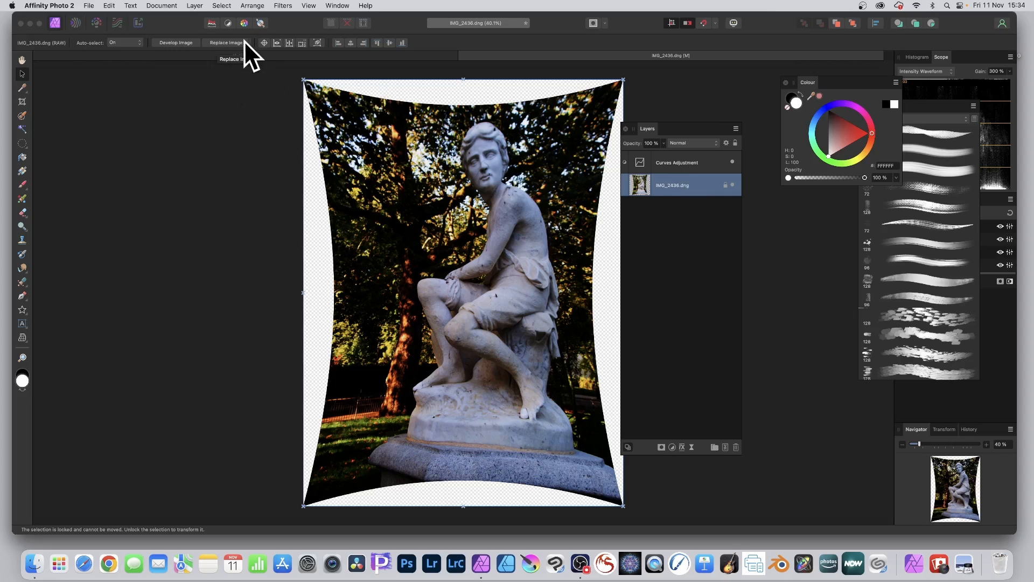
{"action": "mouse_move", "coordinate": [192, 62]}
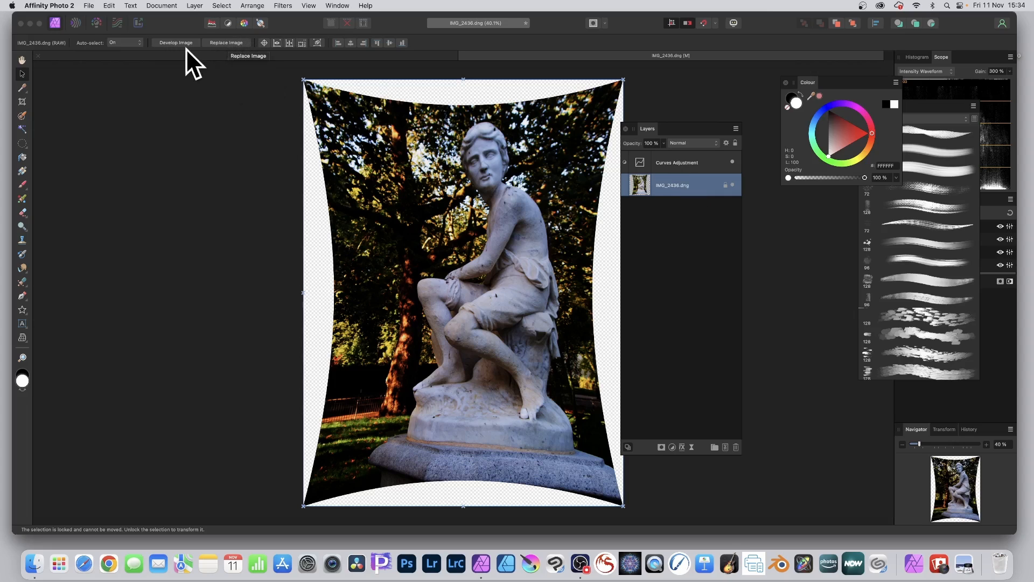
{"action": "mouse_move", "coordinate": [238, 52]}
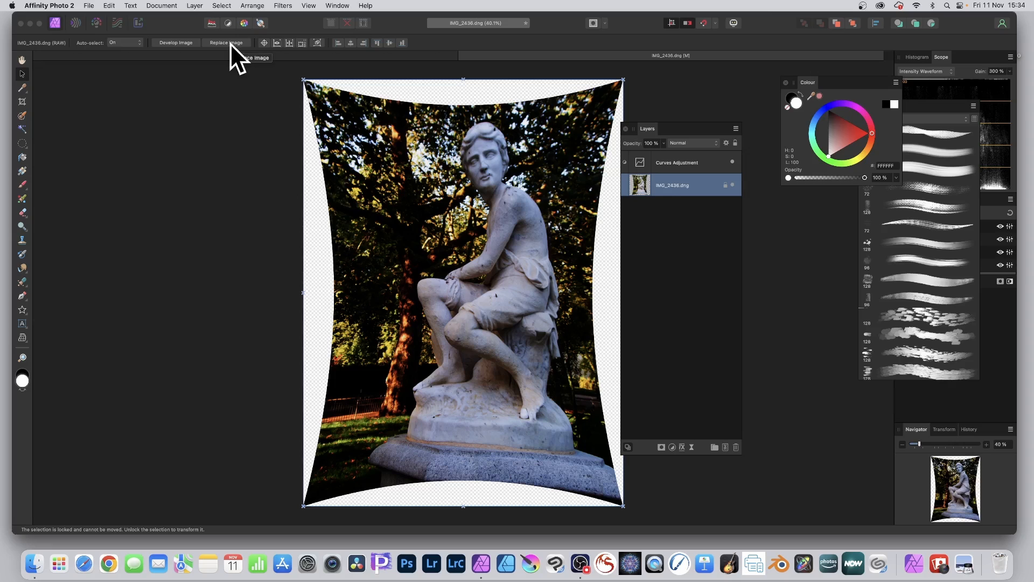
Replace the RAW layer's image with IMG_2460.dng from the DNG Raw folder
{"action": "left_click", "coordinate": [226, 42]}
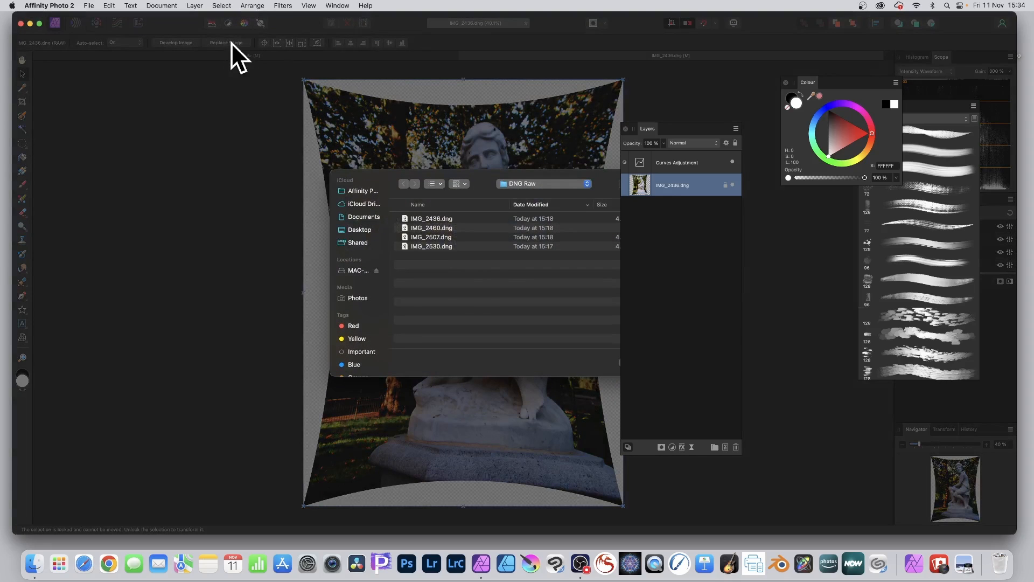
{"action": "left_click", "coordinate": [431, 228]}
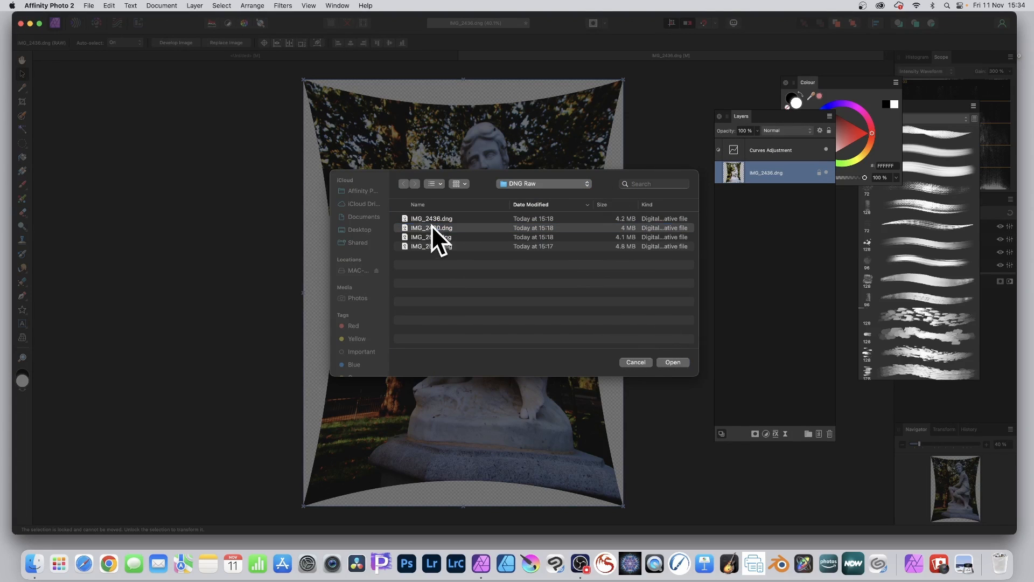
{"action": "left_click", "coordinate": [431, 228]}
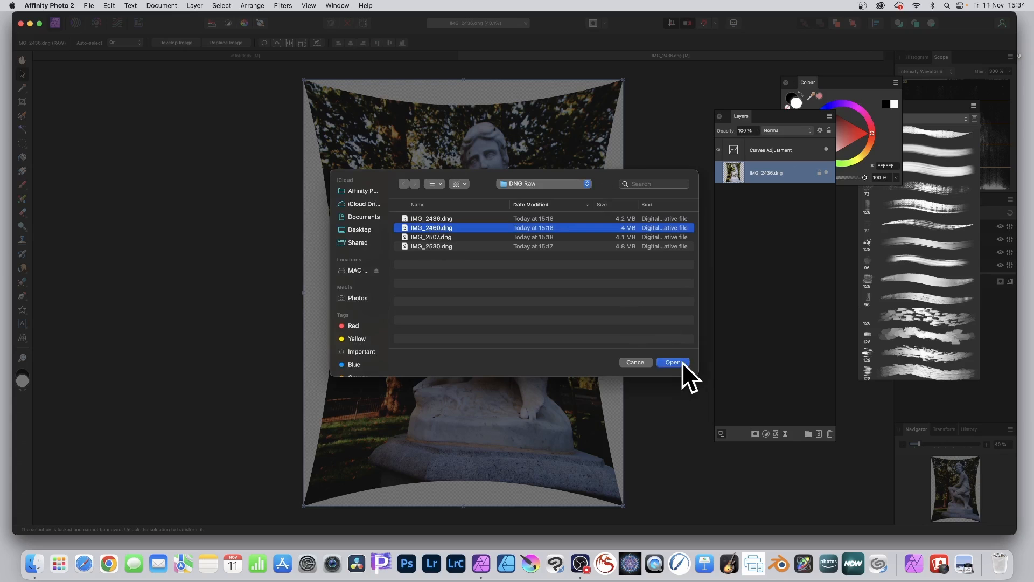
{"action": "left_click", "coordinate": [672, 362]}
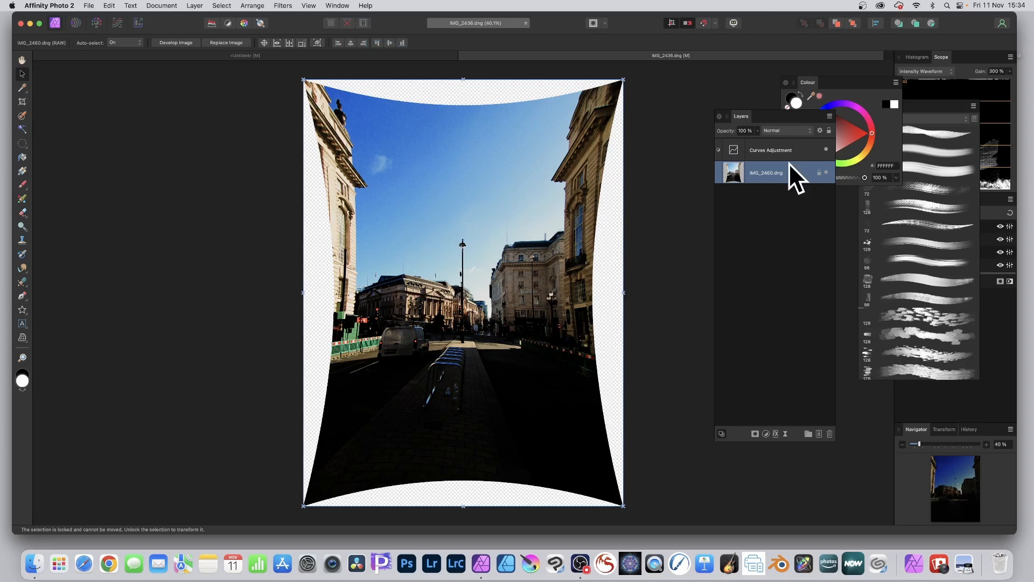
{"action": "mouse_move", "coordinate": [765, 164]}
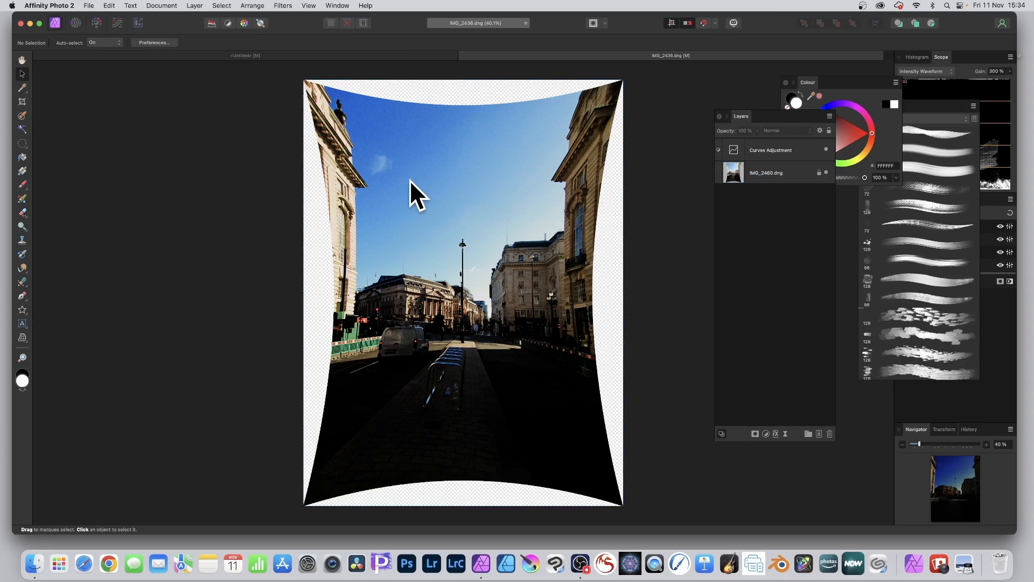
Develop the street RAW layer and set its lens distortion to 45%
{"action": "left_click", "coordinate": [767, 173]}
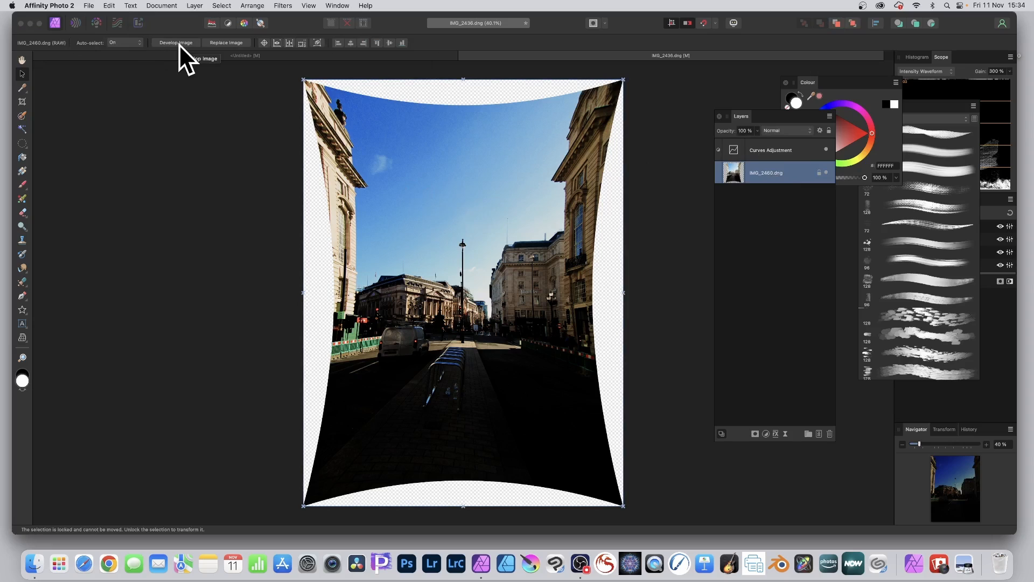
{"action": "left_click", "coordinate": [176, 42]}
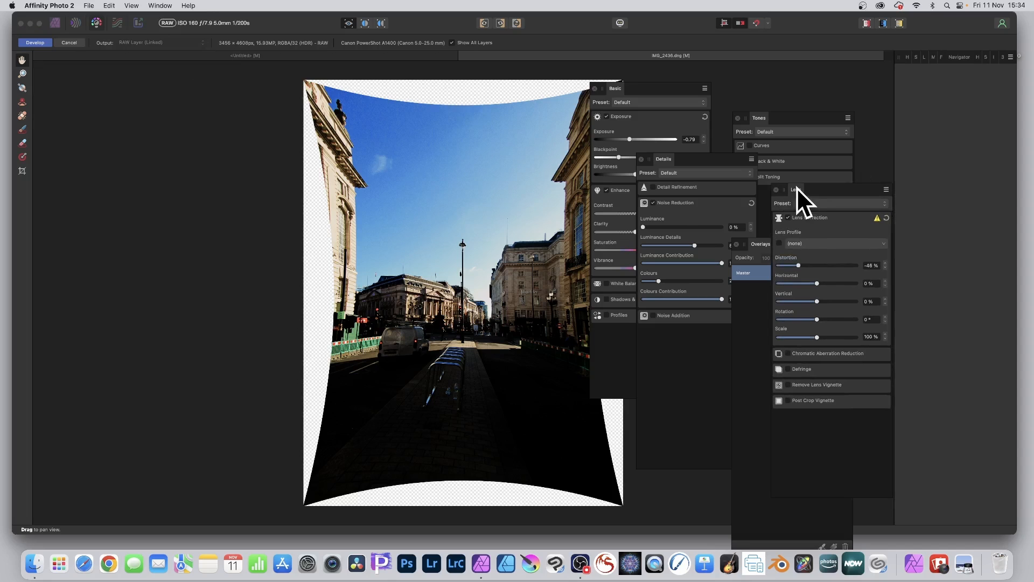
{"action": "left_click_drag", "start_coordinate": [799, 265], "coordinate": [837, 265]}
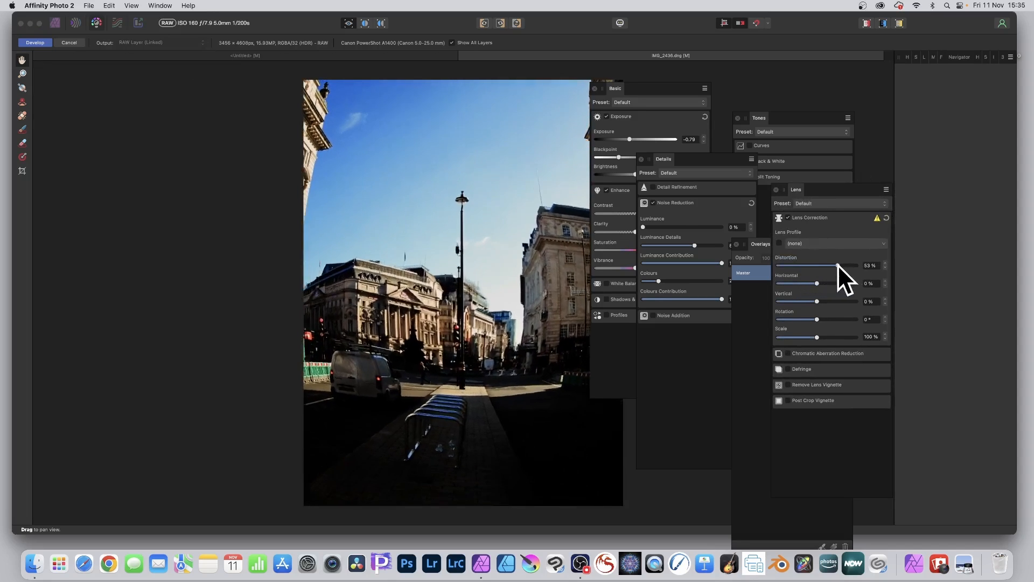
{"action": "left_click_drag", "start_coordinate": [855, 266], "coordinate": [836, 265]}
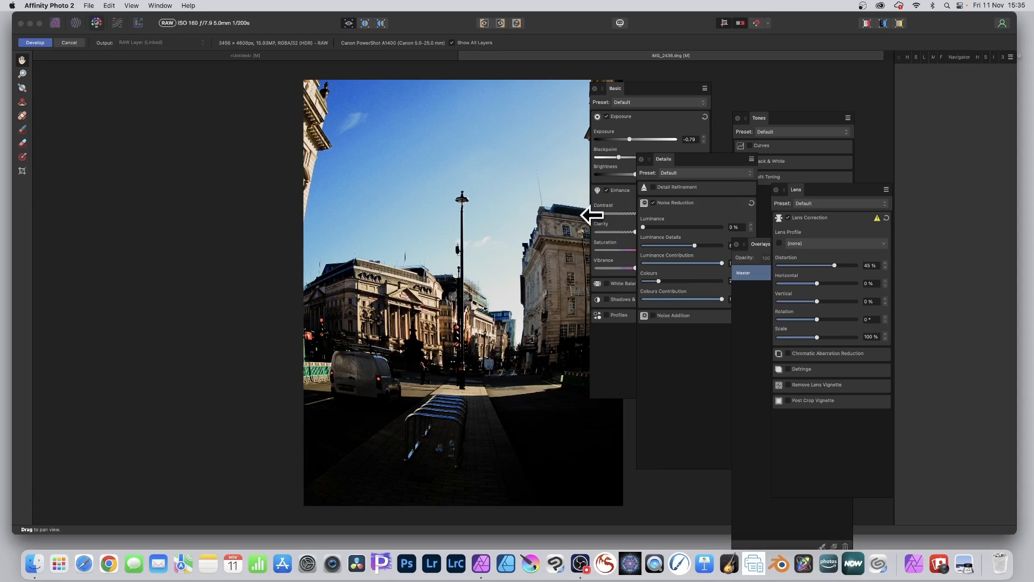
{"action": "mouse_move", "coordinate": [771, 132]}
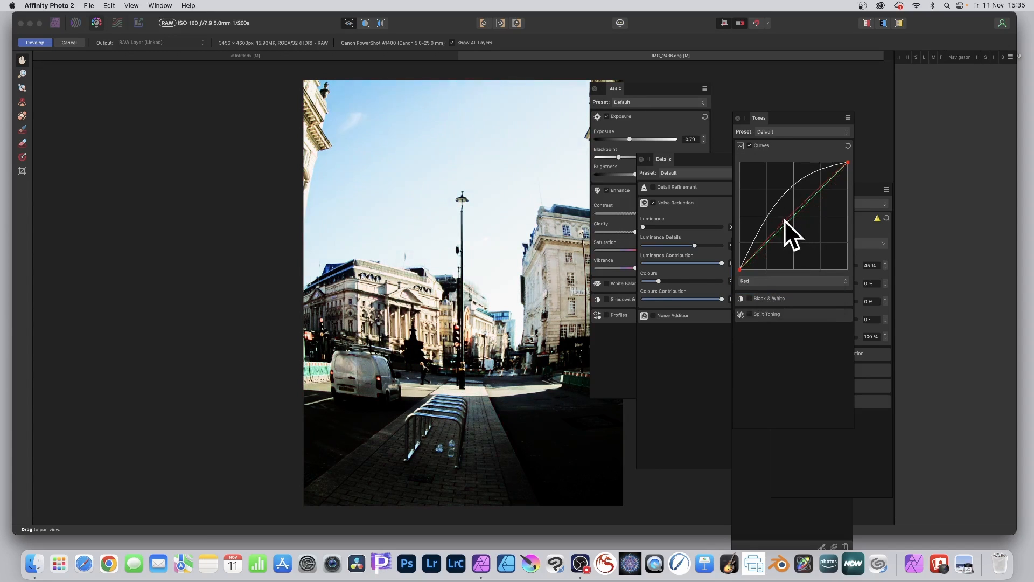
Lift the red curve to tint the street photo red and commit the RAW development
{"action": "left_click_drag", "start_coordinate": [785, 224], "coordinate": [789, 238]}
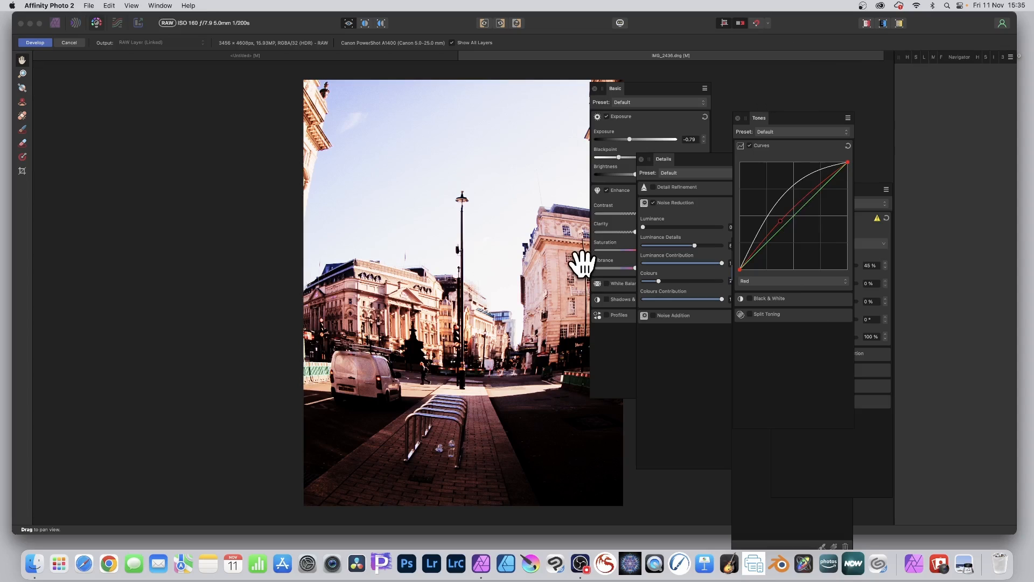
{"action": "mouse_move", "coordinate": [43, 73]}
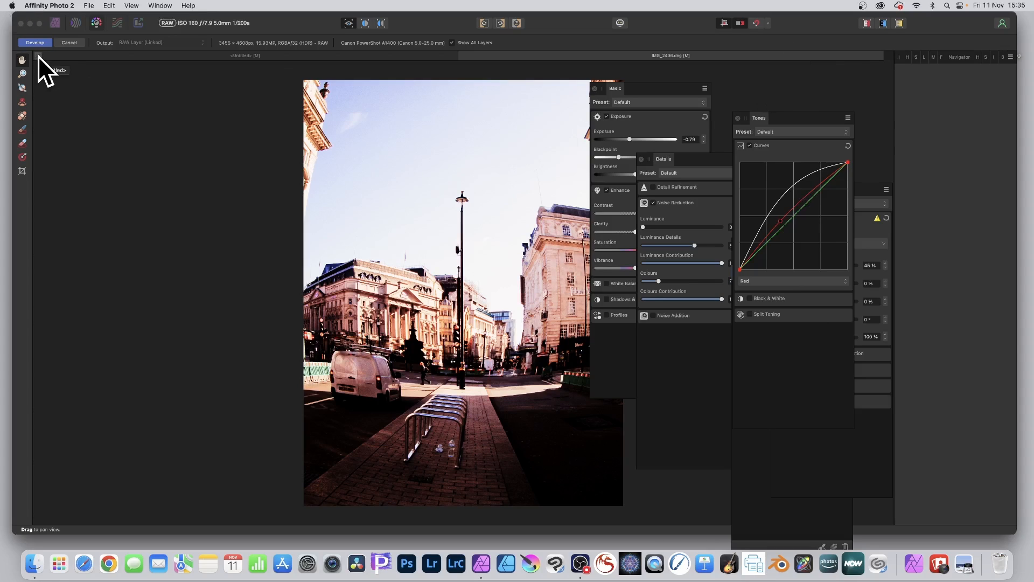
{"action": "mouse_move", "coordinate": [79, 59]}
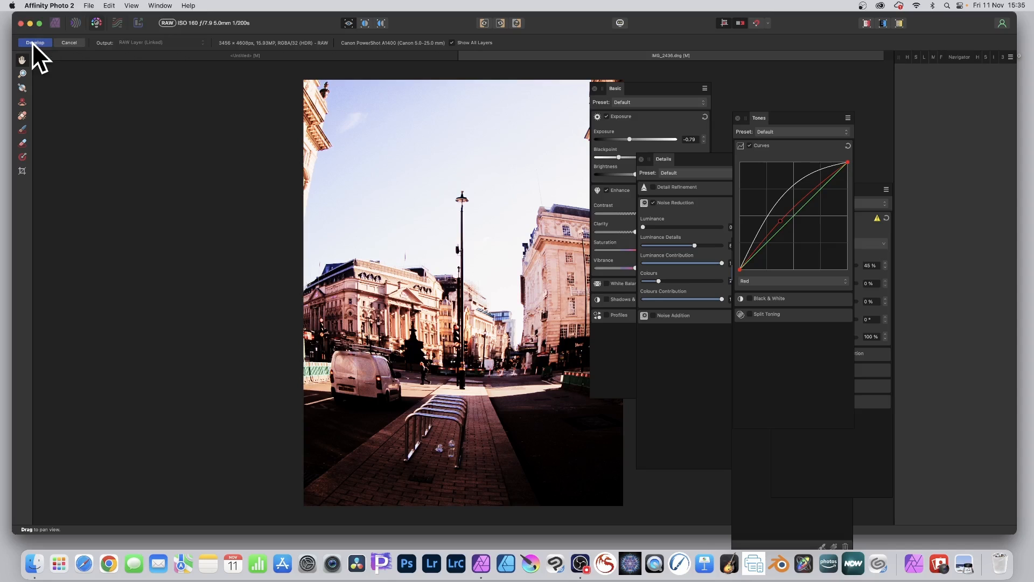
{"action": "left_click", "coordinate": [34, 42]}
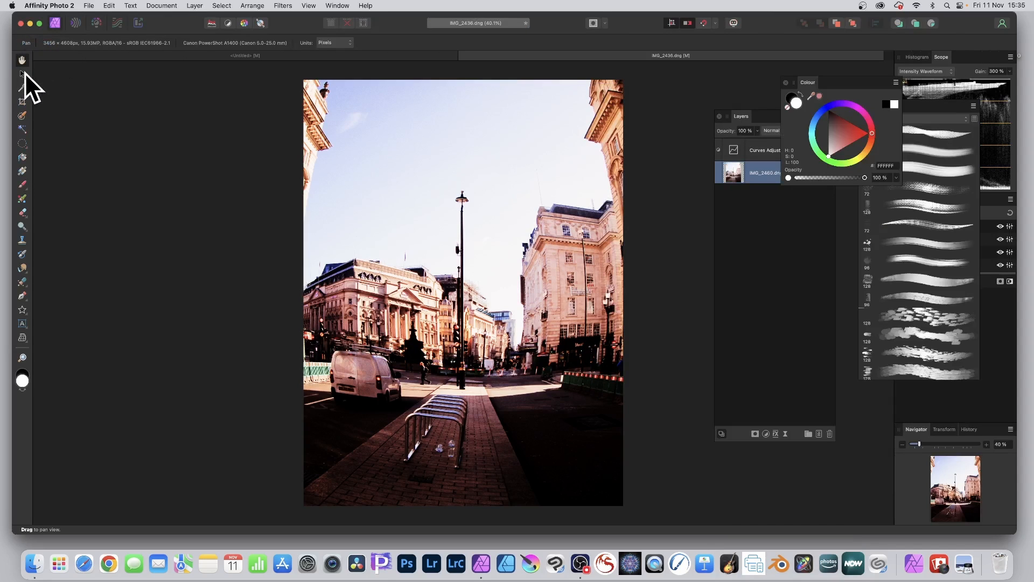
Select the street RAW layer with the Move tool and replace its image with IMG_2436.dng
{"action": "left_click", "coordinate": [22, 73]}
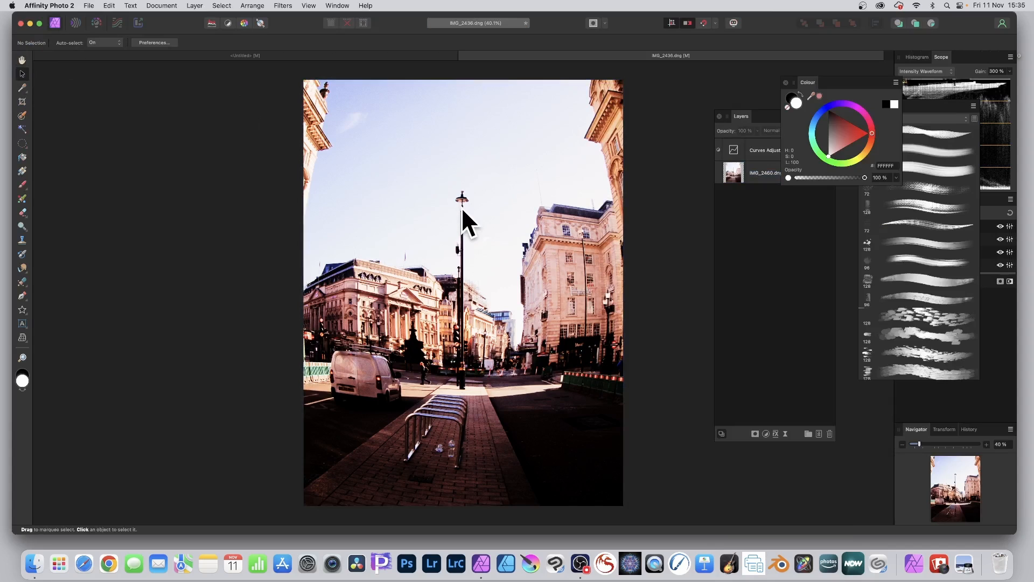
{"action": "left_click", "coordinate": [766, 172]}
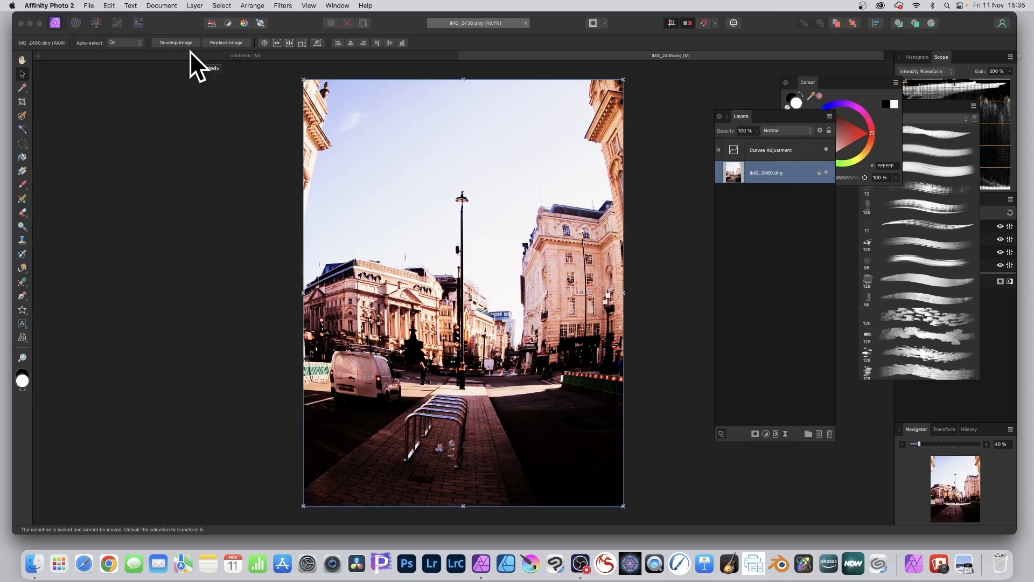
{"action": "mouse_move", "coordinate": [253, 59]}
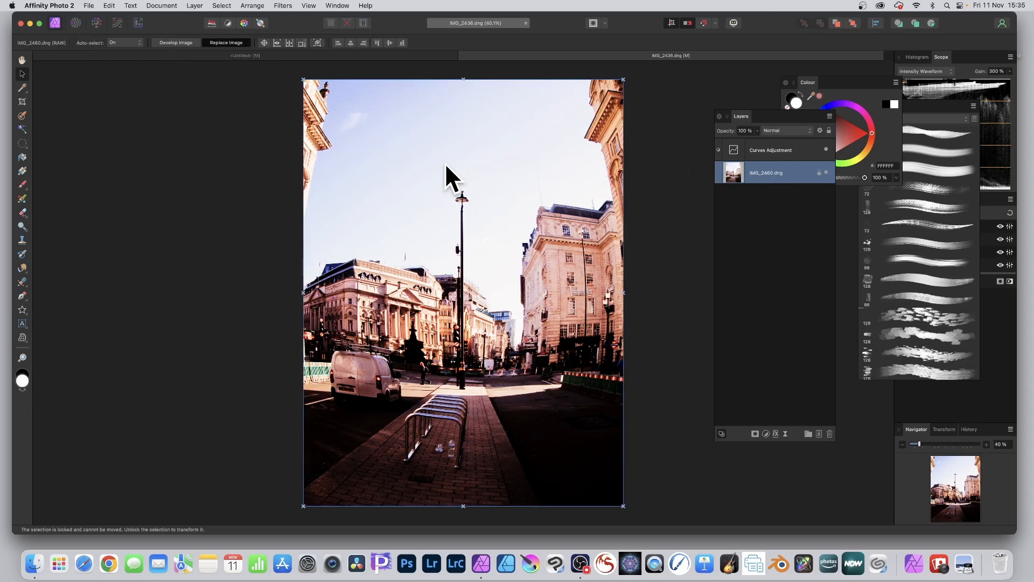
{"action": "left_click", "coordinate": [227, 42]}
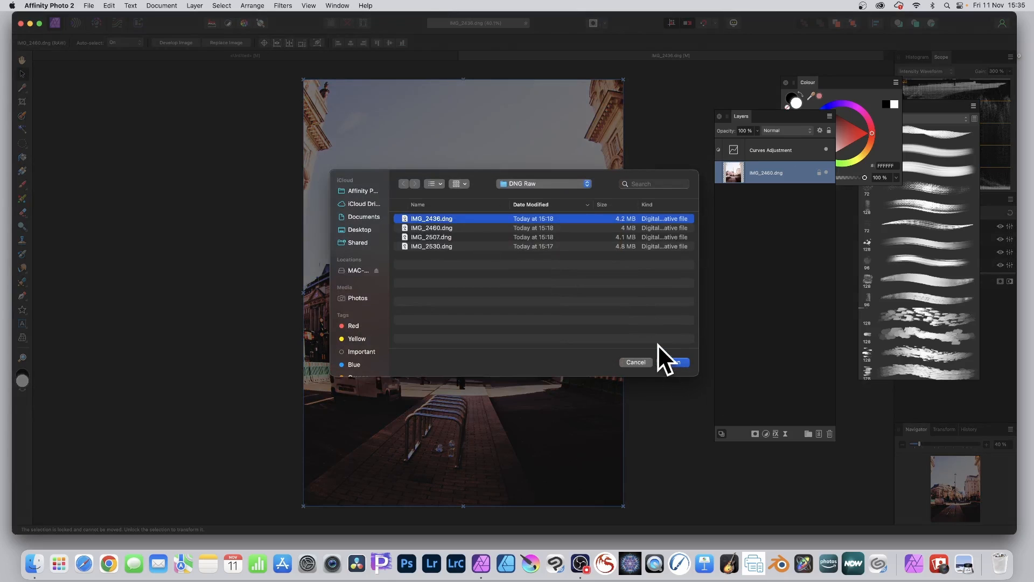
{"action": "left_click", "coordinate": [673, 362]}
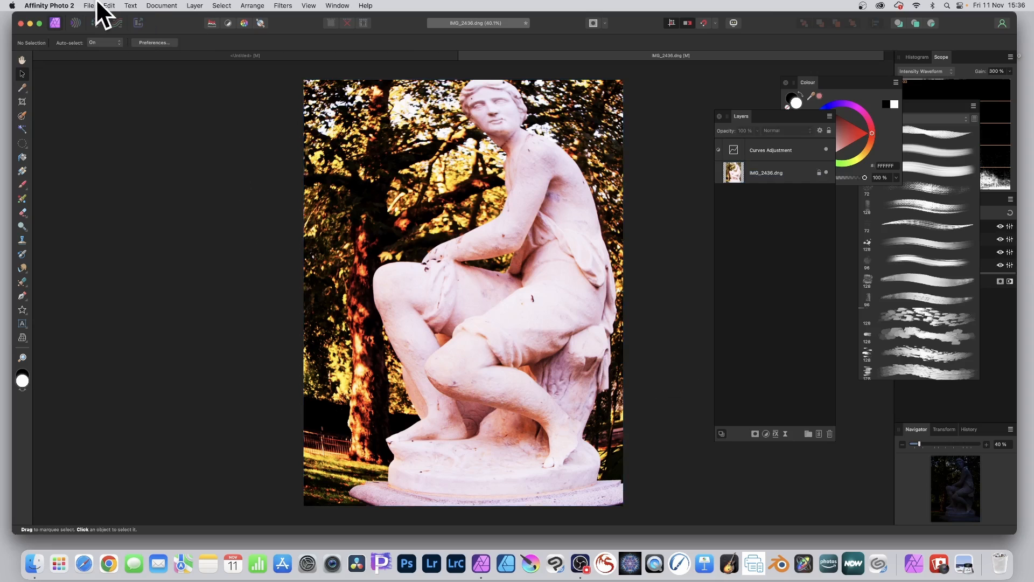
{"action": "left_click", "coordinate": [88, 5]}
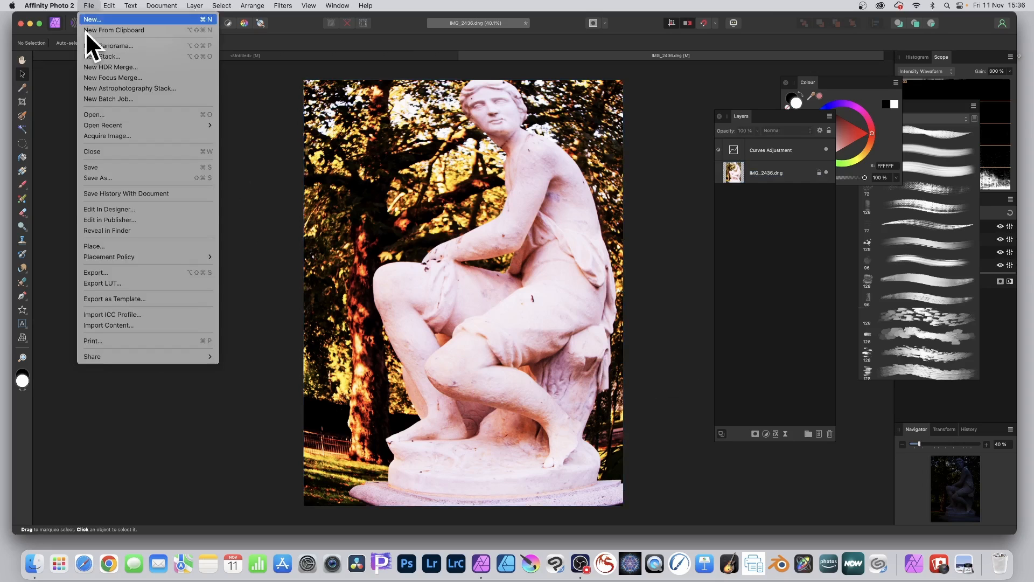
{"action": "mouse_move", "coordinate": [104, 256]}
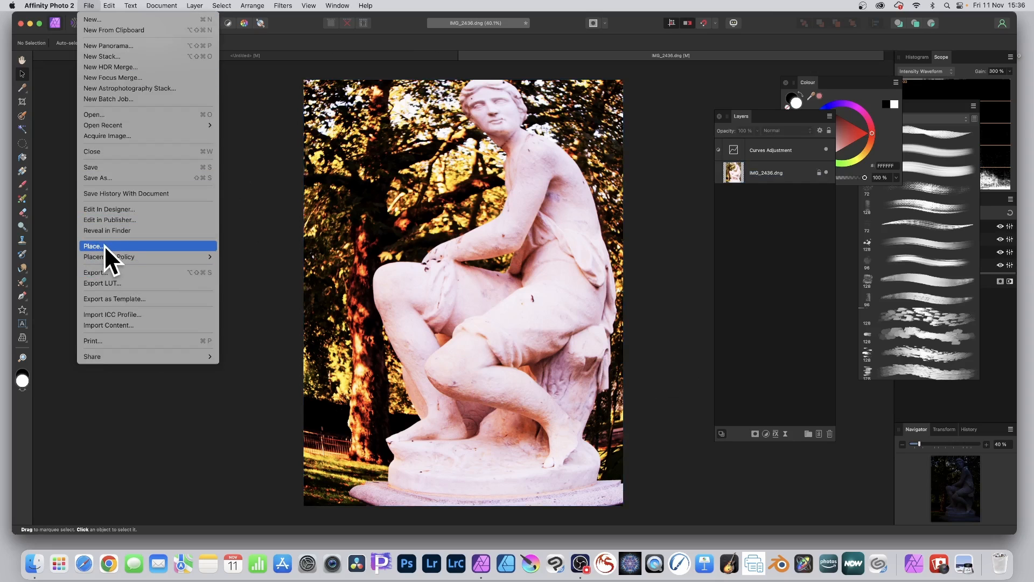
Place IMG_2507.dng as a new layer and develop it with contrast slightly below zero
{"action": "left_click", "coordinate": [93, 246]}
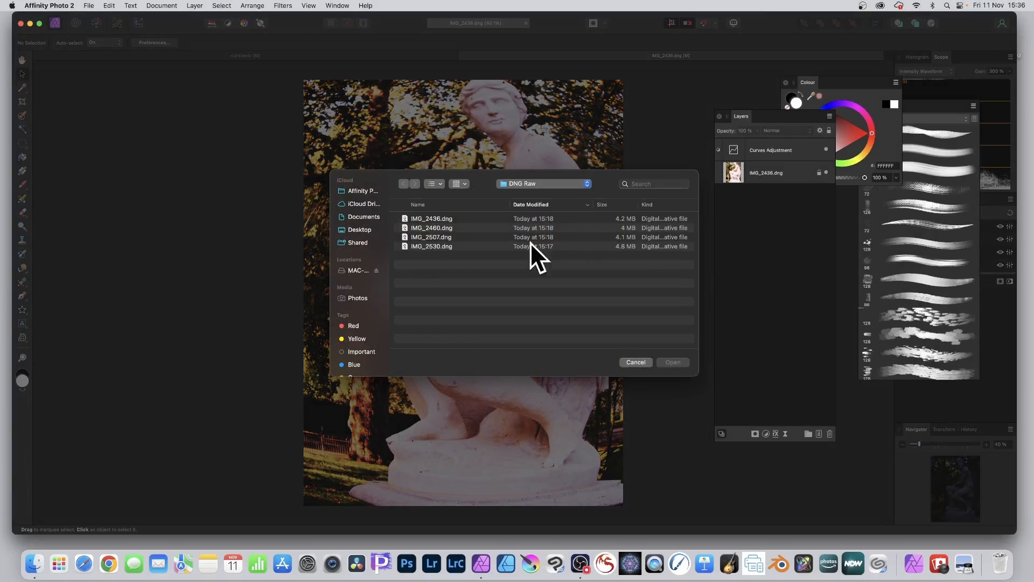
{"action": "left_click", "coordinate": [432, 237]}
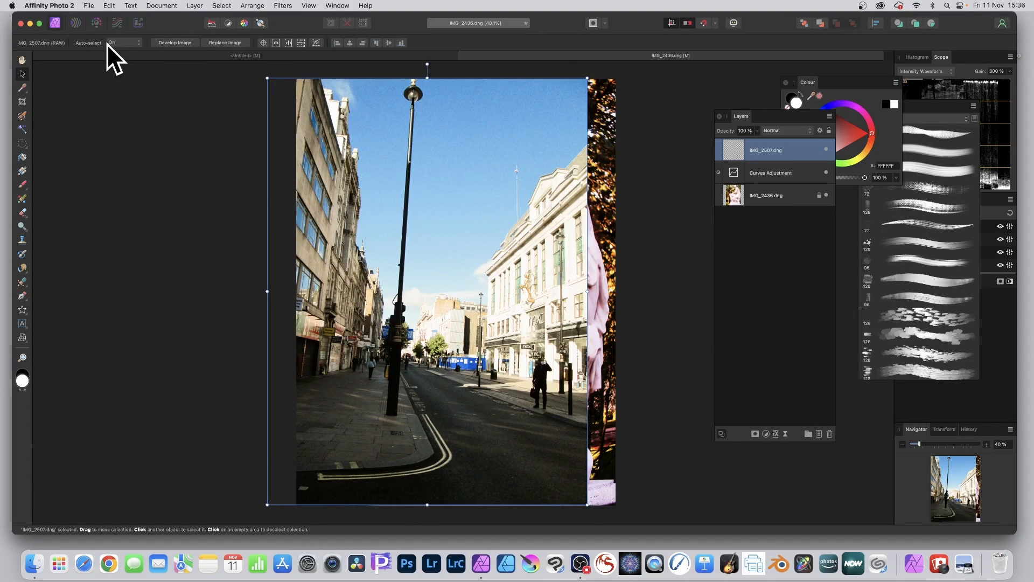
{"action": "mouse_move", "coordinate": [162, 59]}
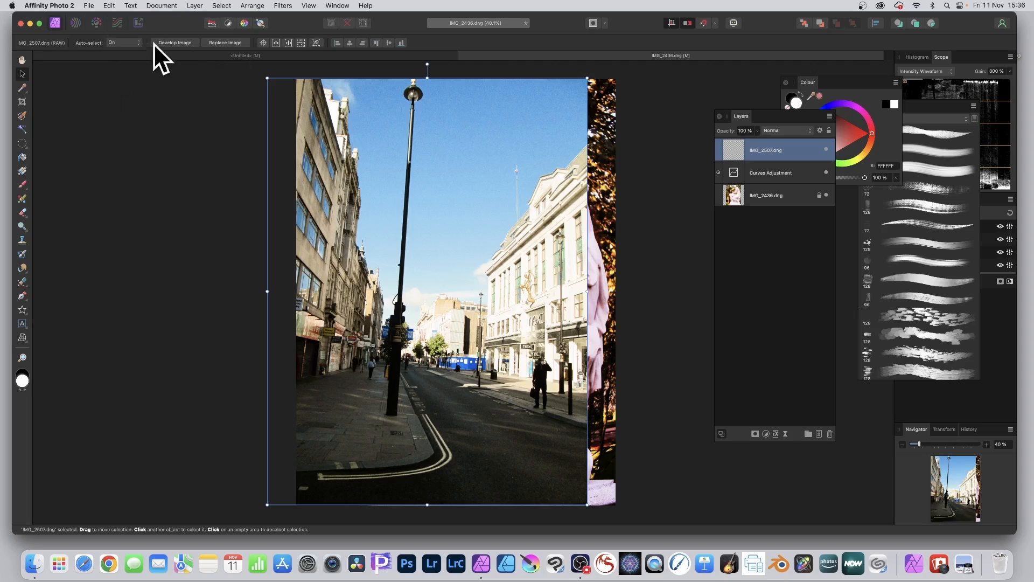
{"action": "left_click", "coordinate": [175, 42]}
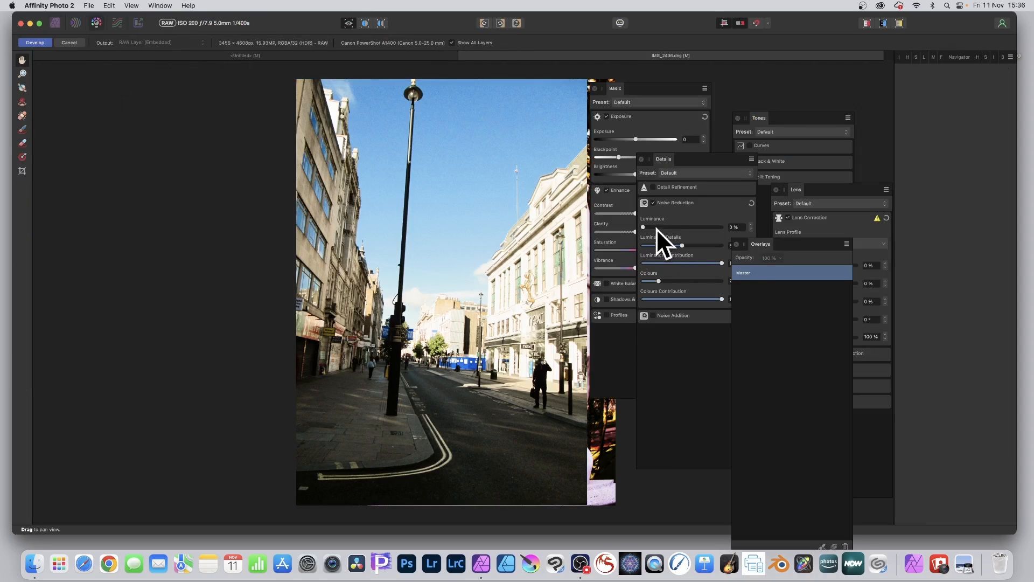
{"action": "left_click_drag", "start_coordinate": [665, 246], "coordinate": [683, 246]}
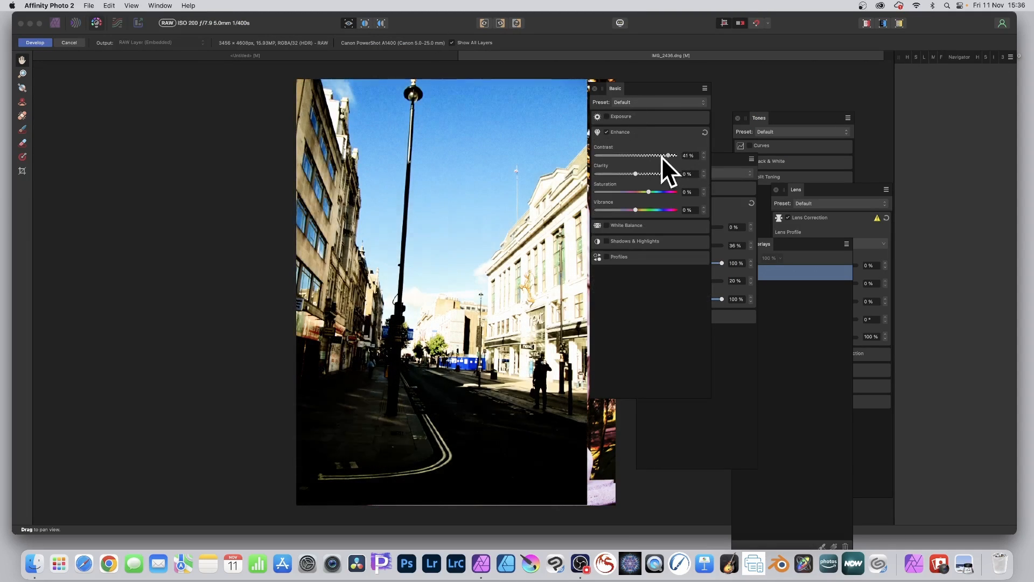
{"action": "left_click_drag", "start_coordinate": [670, 155], "coordinate": [631, 155]}
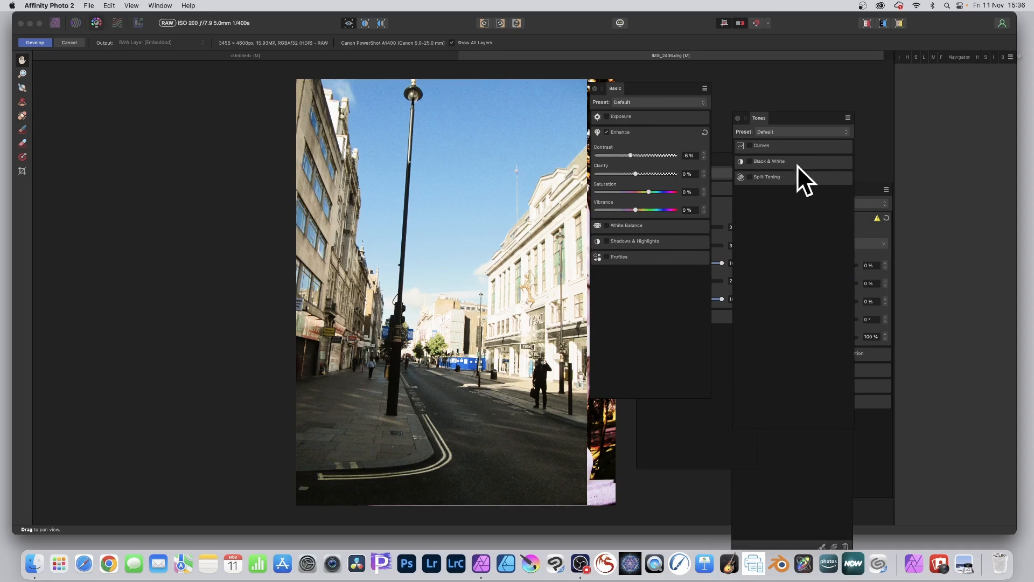
Enable Black & White, darkening reds and blues and brightening cyans in the mix
{"action": "left_click", "coordinate": [769, 161]}
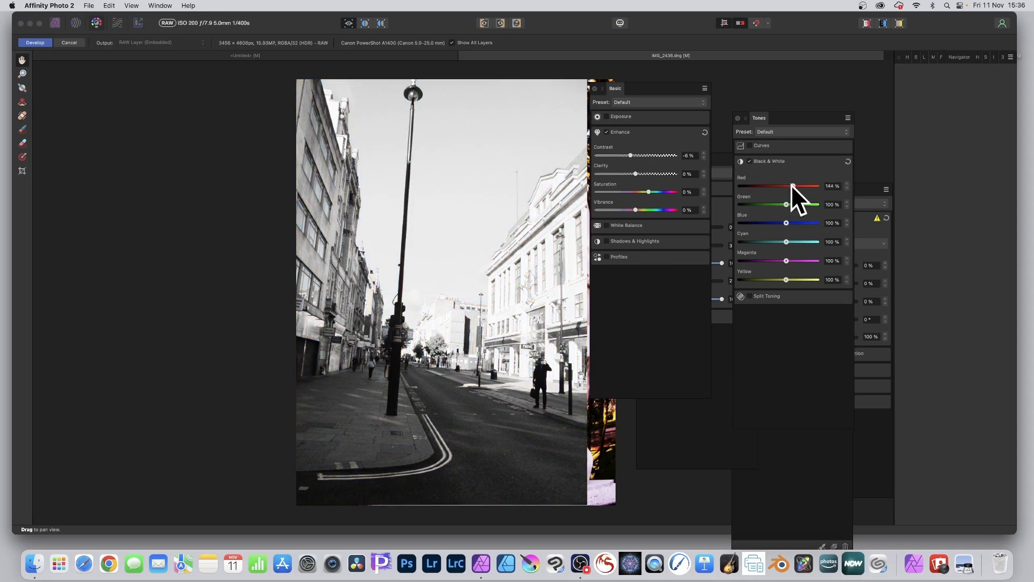
{"action": "left_click_drag", "start_coordinate": [795, 186], "coordinate": [777, 186]}
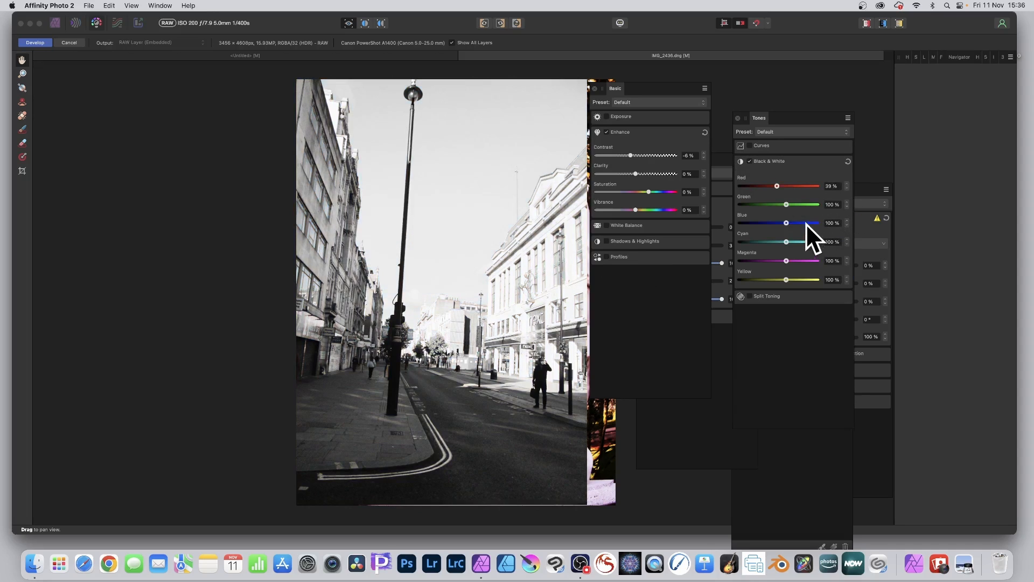
{"action": "left_click_drag", "start_coordinate": [786, 223], "coordinate": [762, 222]}
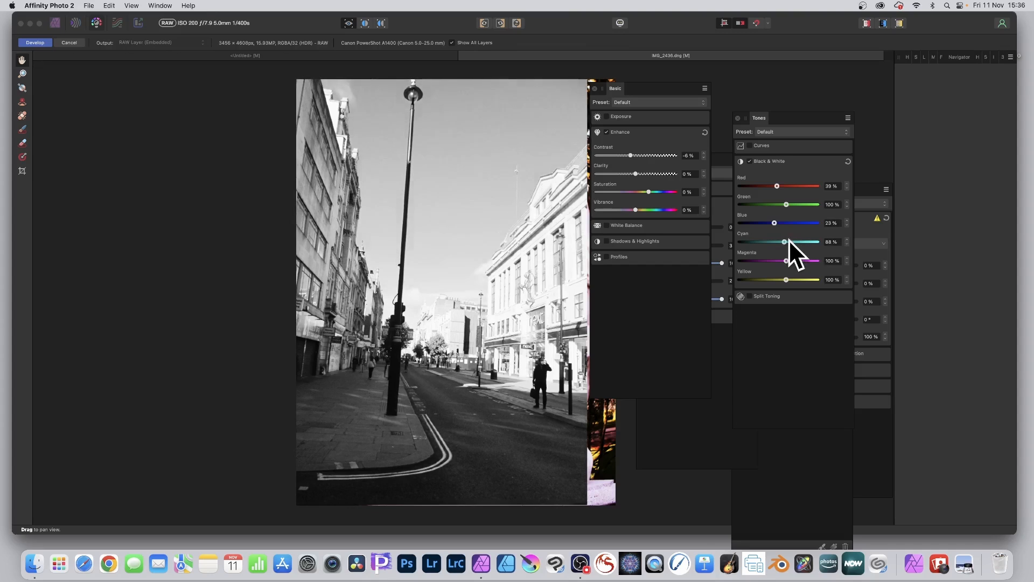
{"action": "left_click_drag", "start_coordinate": [785, 241], "coordinate": [802, 241]}
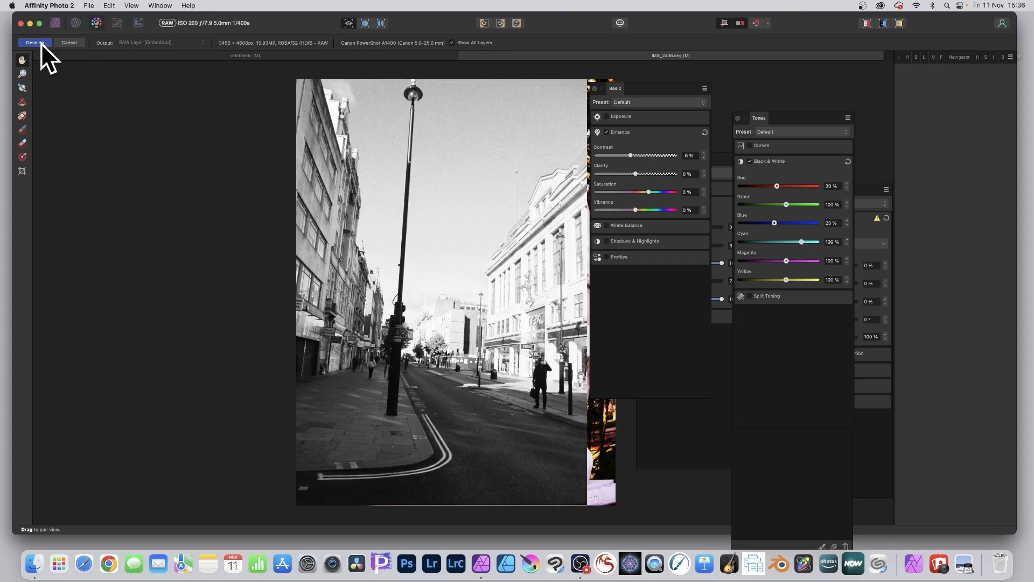
Commit the black-and-white development and select the IMG_2507.dng layer in the Layers panel
{"action": "left_click", "coordinate": [33, 42]}
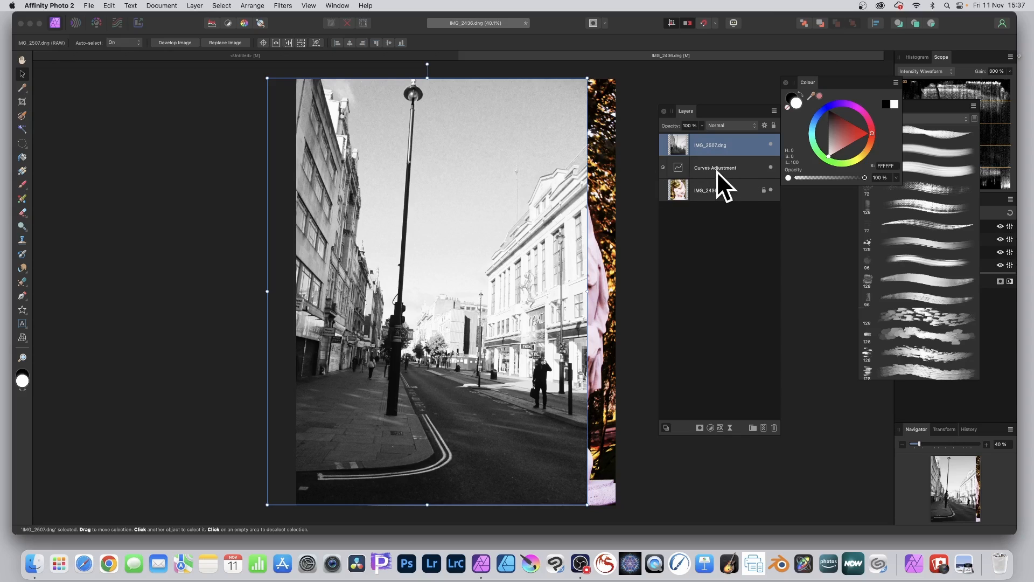
{"action": "left_click", "coordinate": [714, 168]}
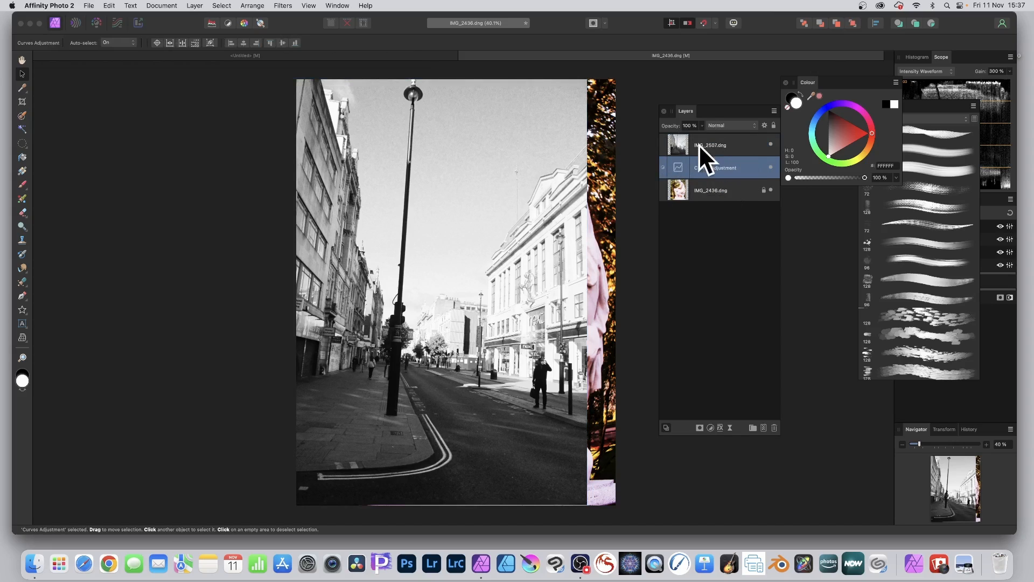
{"action": "mouse_move", "coordinate": [803, 165]}
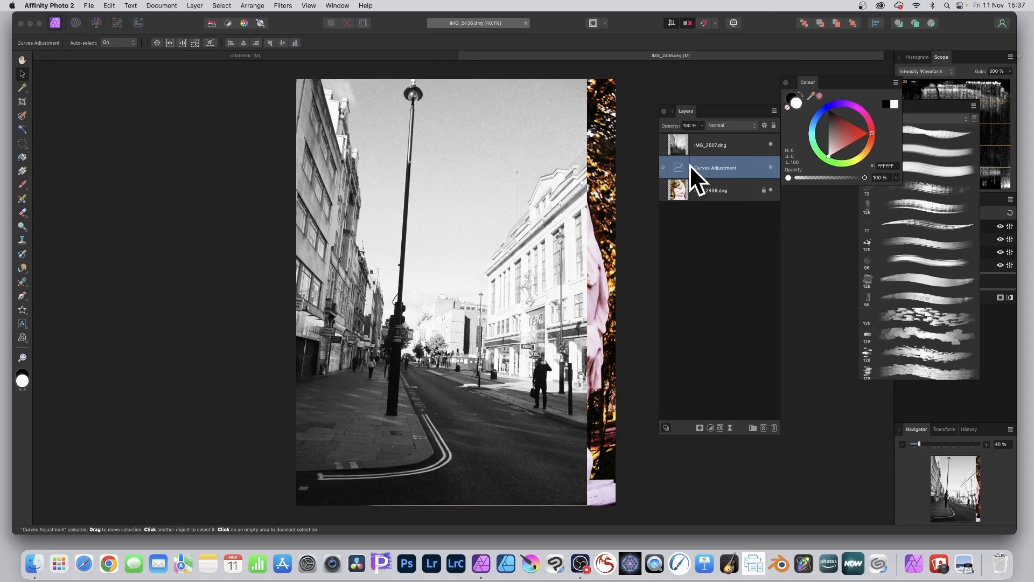
{"action": "left_click", "coordinate": [709, 145]}
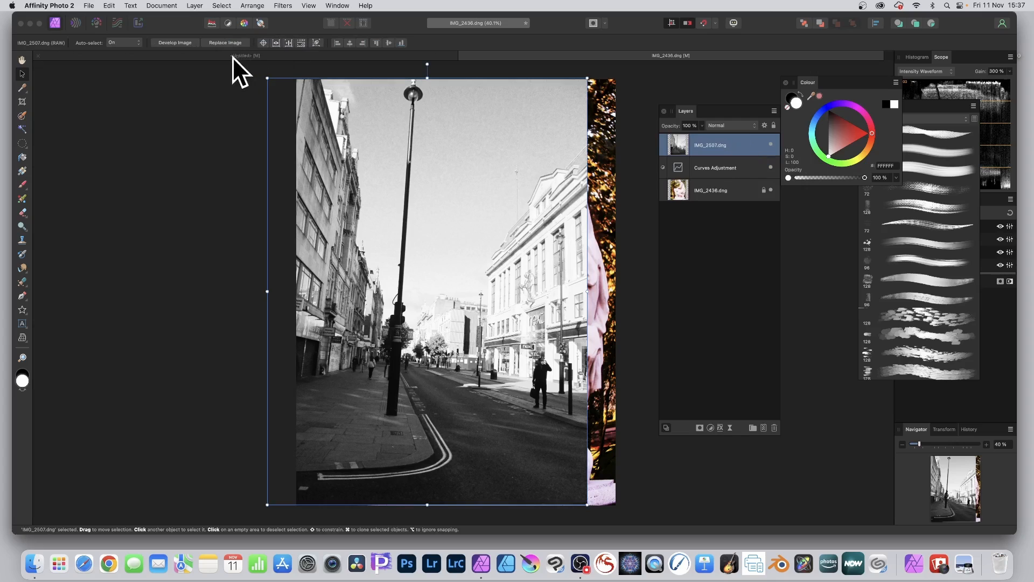
{"action": "mouse_move", "coordinate": [423, 221]}
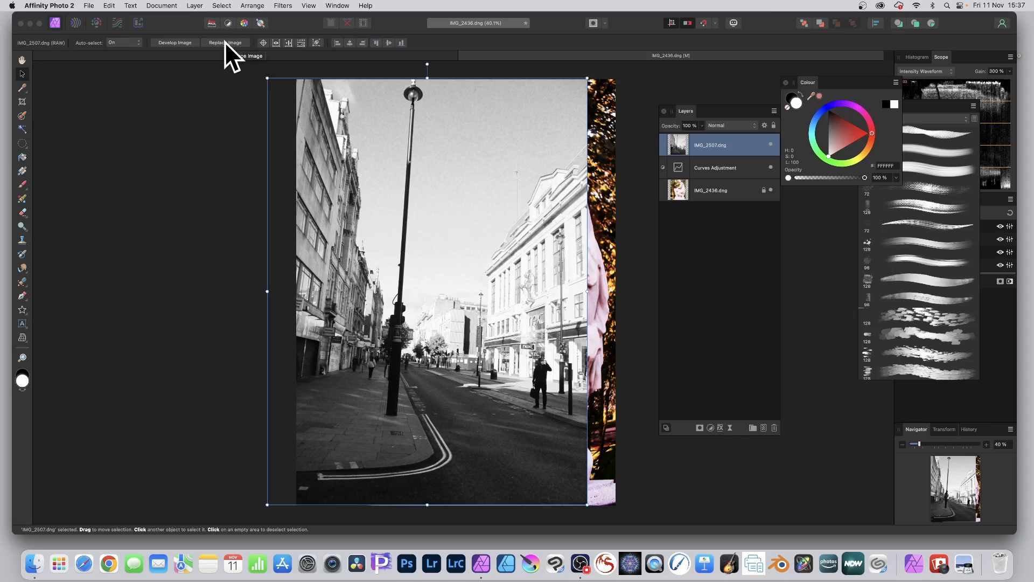
Replace the top layer's image with IMG_2460.dng from the DNG Raw folder
{"action": "left_click", "coordinate": [226, 42]}
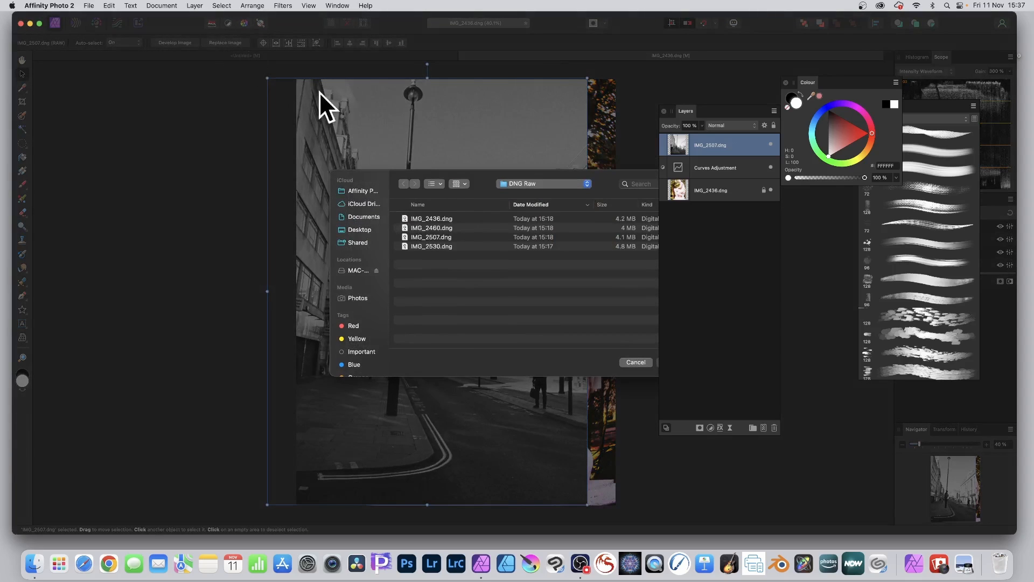
{"action": "left_click", "coordinate": [432, 227]}
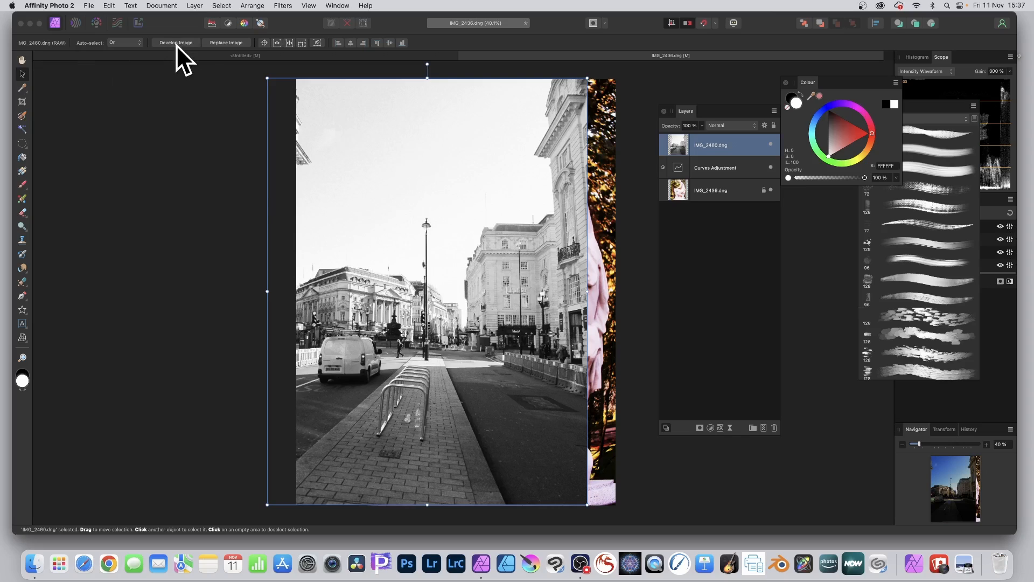
{"action": "mouse_move", "coordinate": [183, 60]}
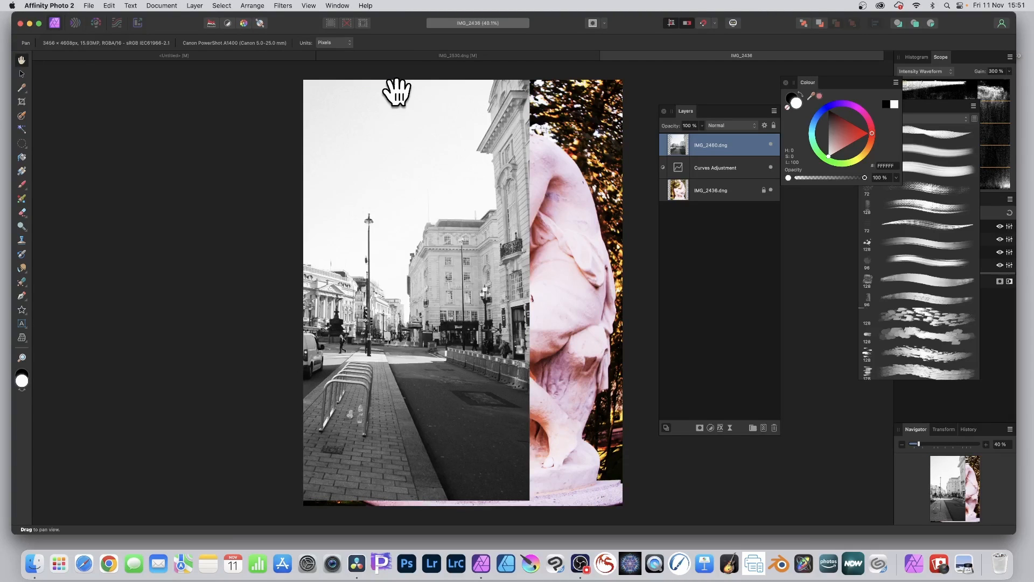
{"action": "mouse_move", "coordinate": [66, 17]}
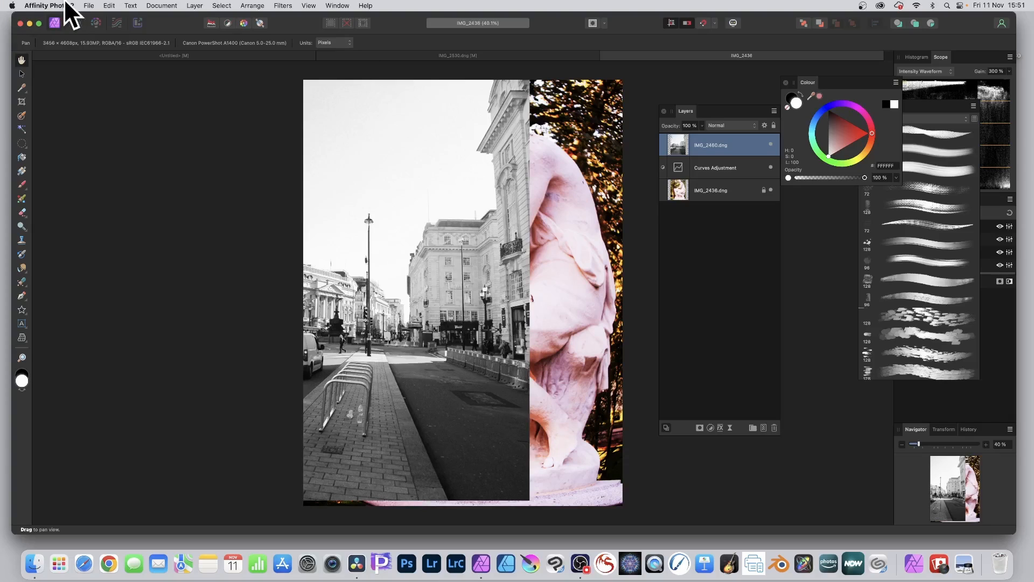
Save As IMG_2436.afphoto in DNG Raw, replacing the existing file
{"action": "left_click", "coordinate": [88, 5]}
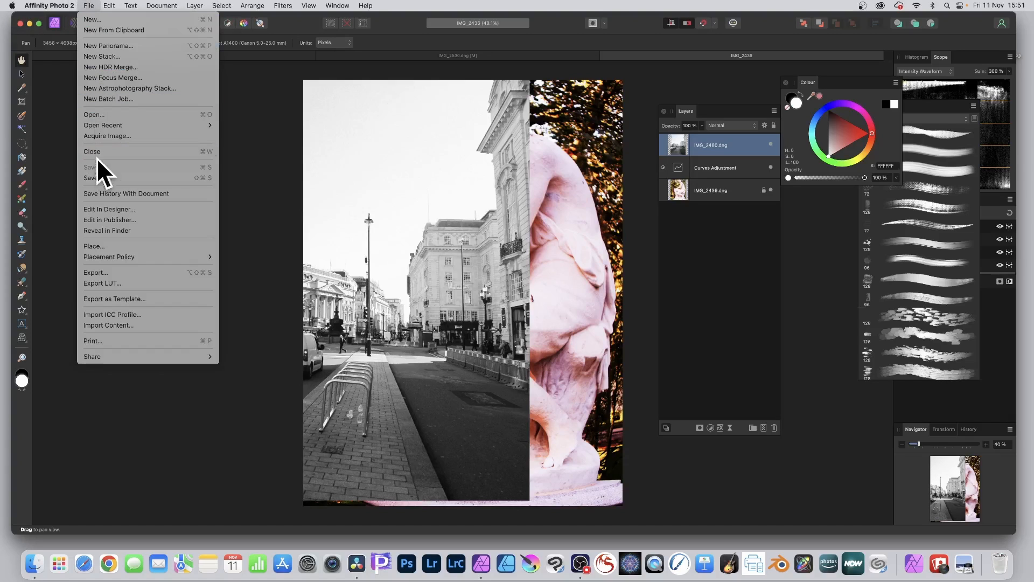
{"action": "mouse_move", "coordinate": [126, 194]}
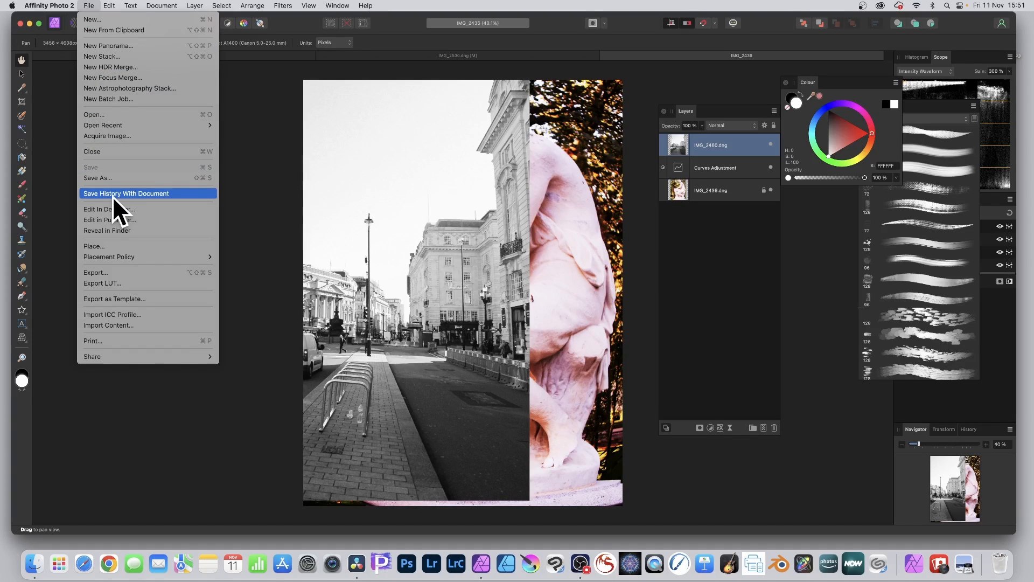
{"action": "mouse_move", "coordinate": [97, 177]}
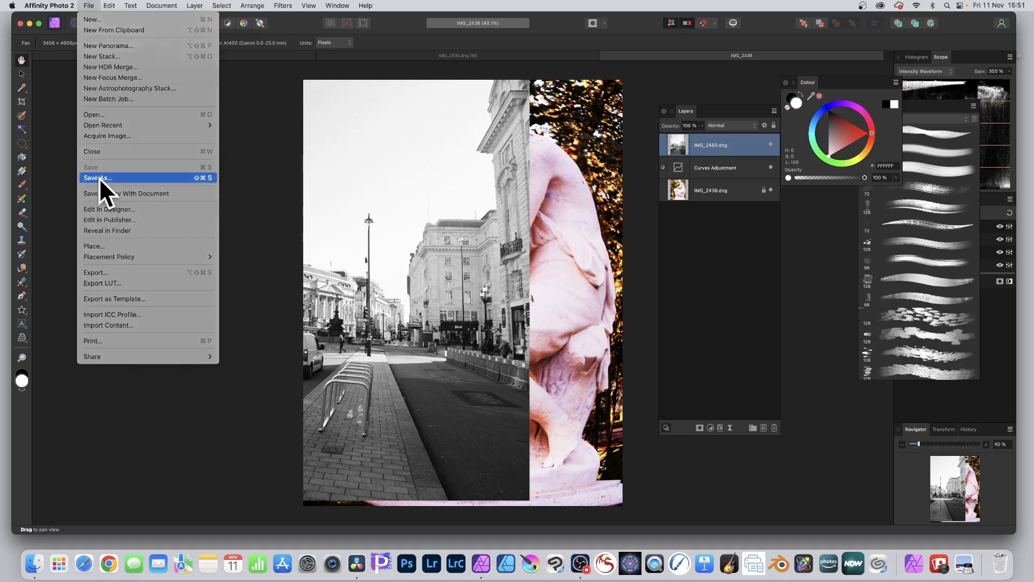
{"action": "left_click", "coordinate": [97, 178]}
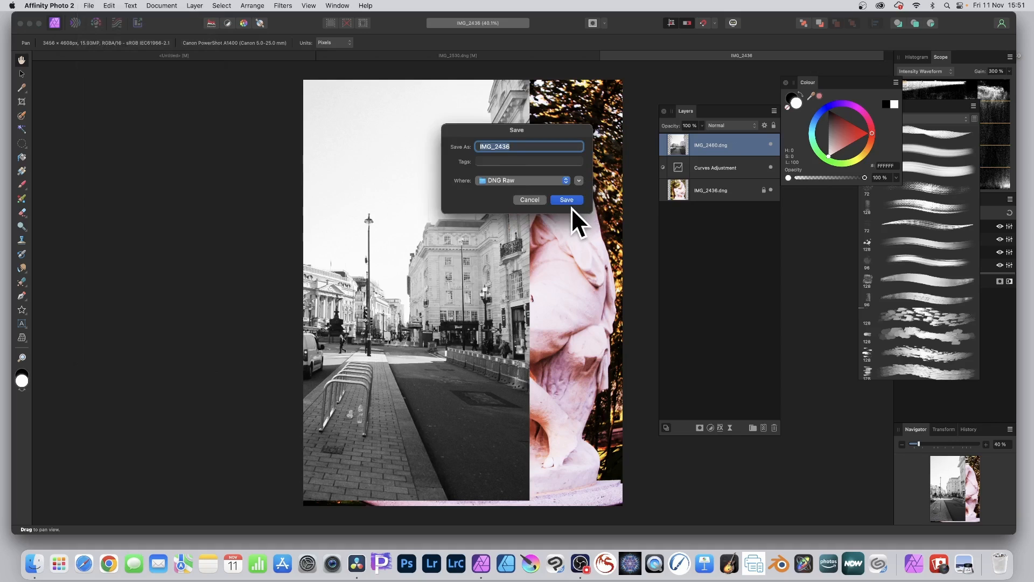
{"action": "left_click", "coordinate": [565, 200]}
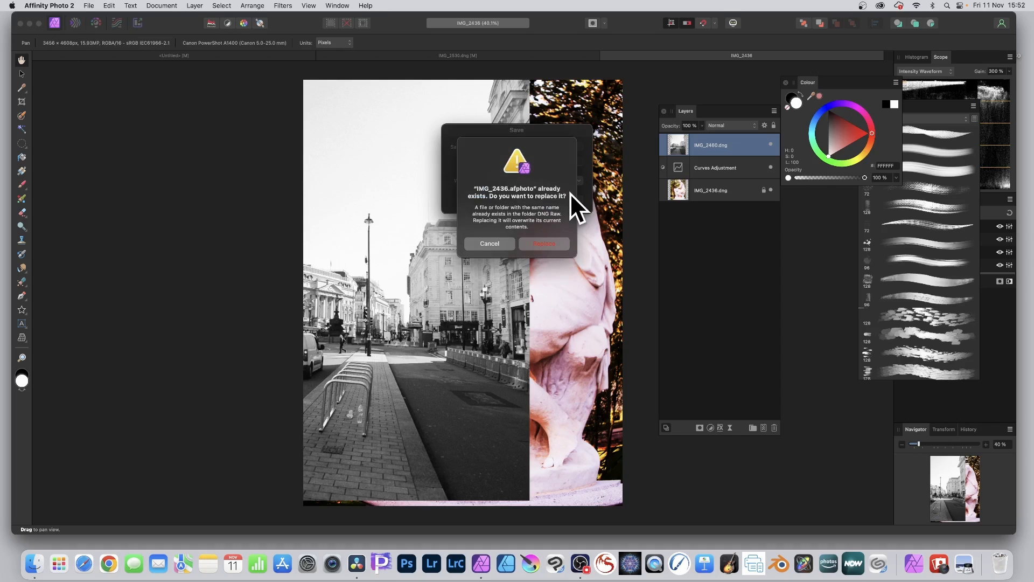
{"action": "left_click", "coordinate": [489, 244]}
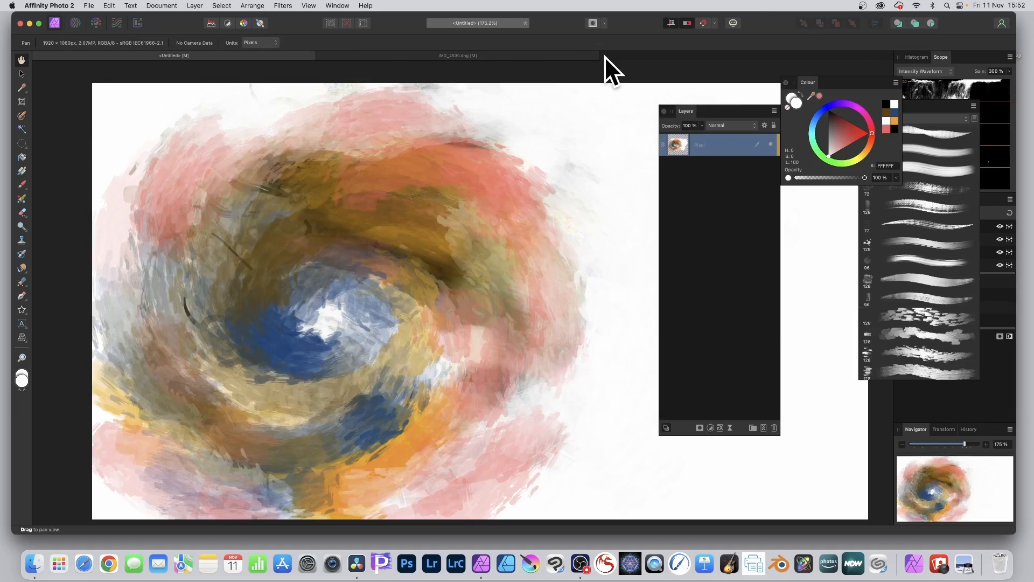
Reopen IMG_2436.afphoto from the recent files list
{"action": "left_click", "coordinate": [89, 5]}
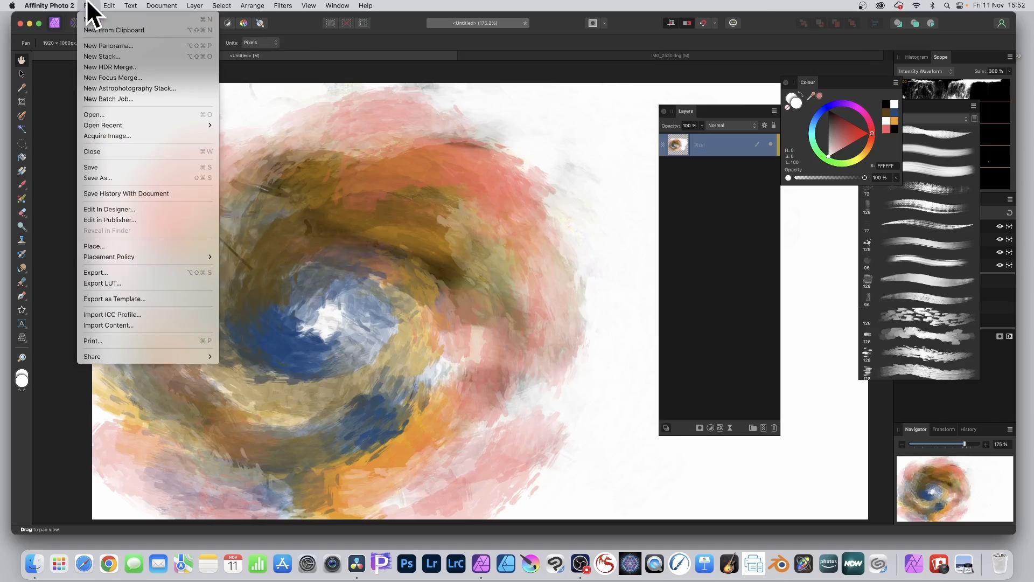
{"action": "mouse_move", "coordinate": [99, 86]}
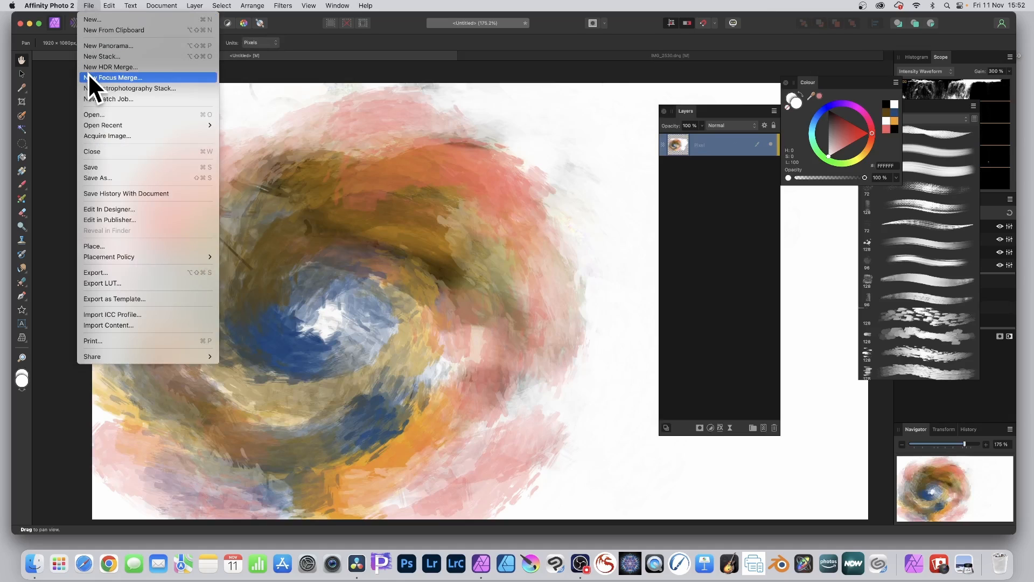
{"action": "mouse_move", "coordinate": [103, 125]}
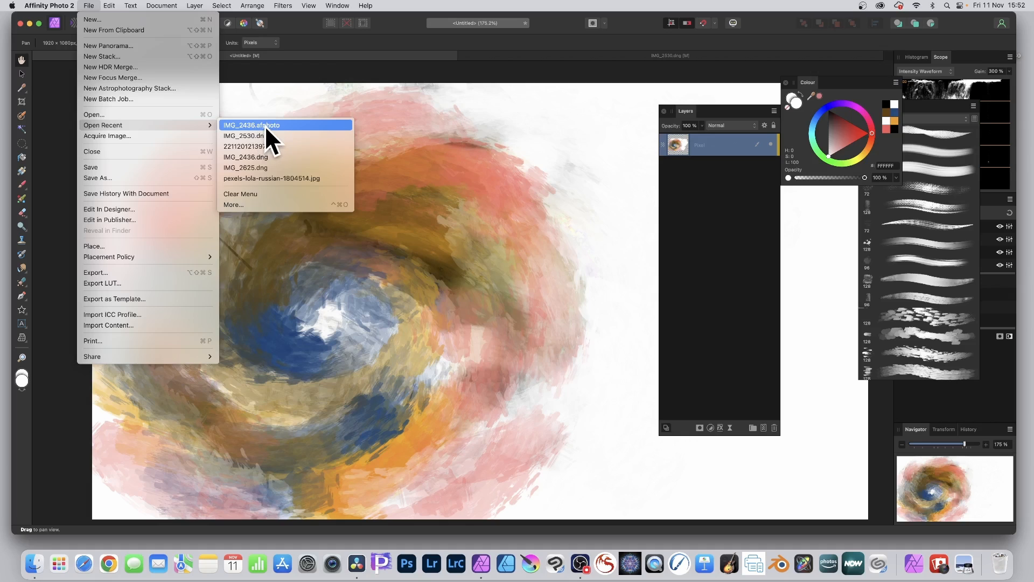
{"action": "left_click", "coordinate": [250, 125]}
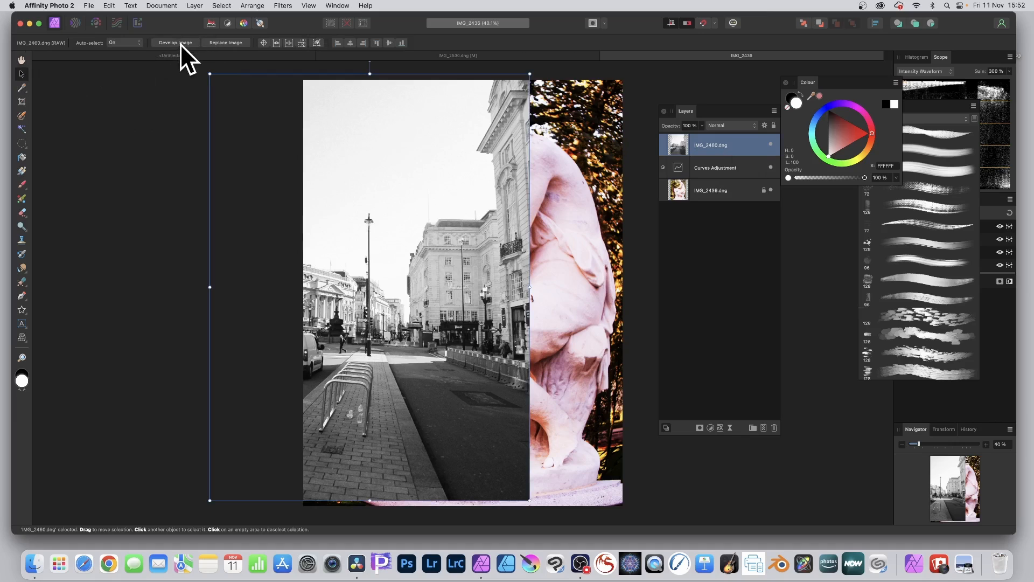
Develop the street layer with Black & White off and the red curve raised
{"action": "left_click", "coordinate": [174, 42]}
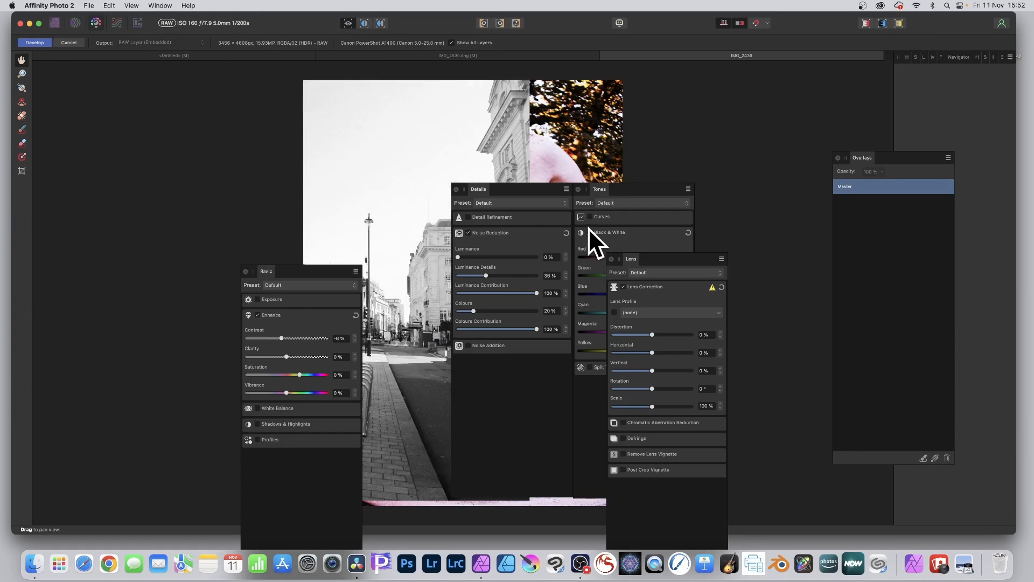
{"action": "left_click", "coordinate": [581, 232]}
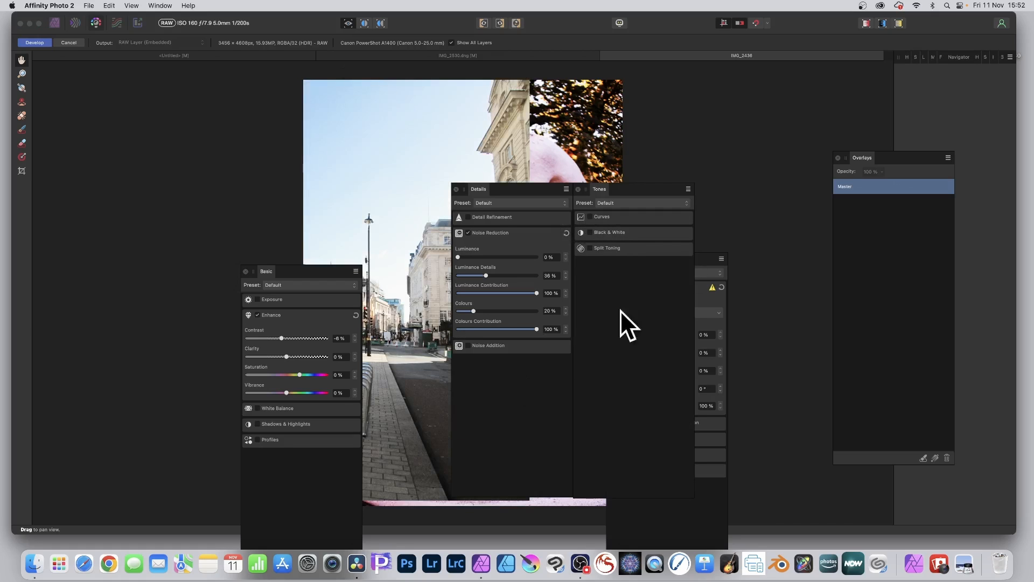
{"action": "left_click", "coordinate": [602, 217]}
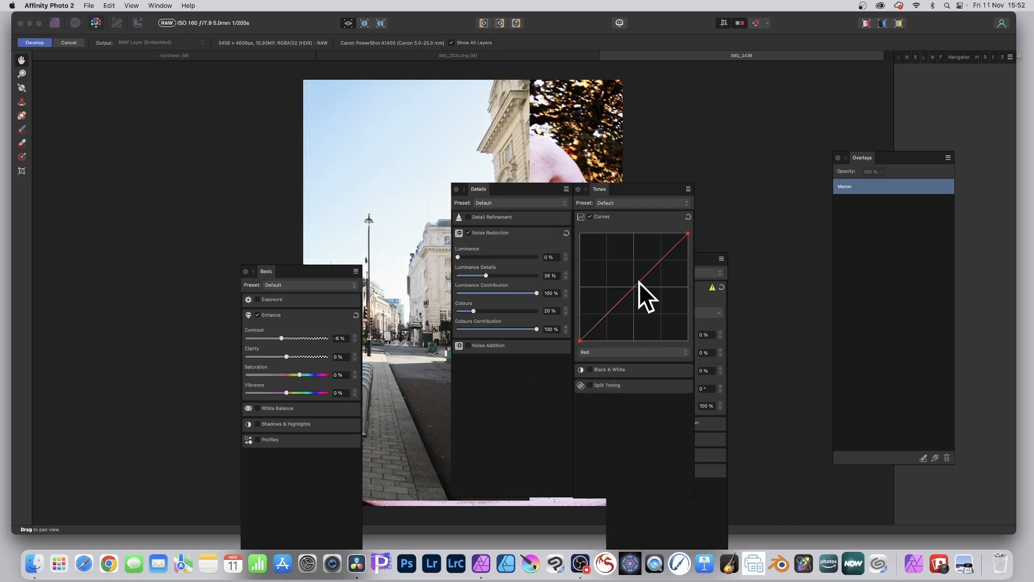
{"action": "left_click_drag", "start_coordinate": [679, 290], "coordinate": [629, 268]}
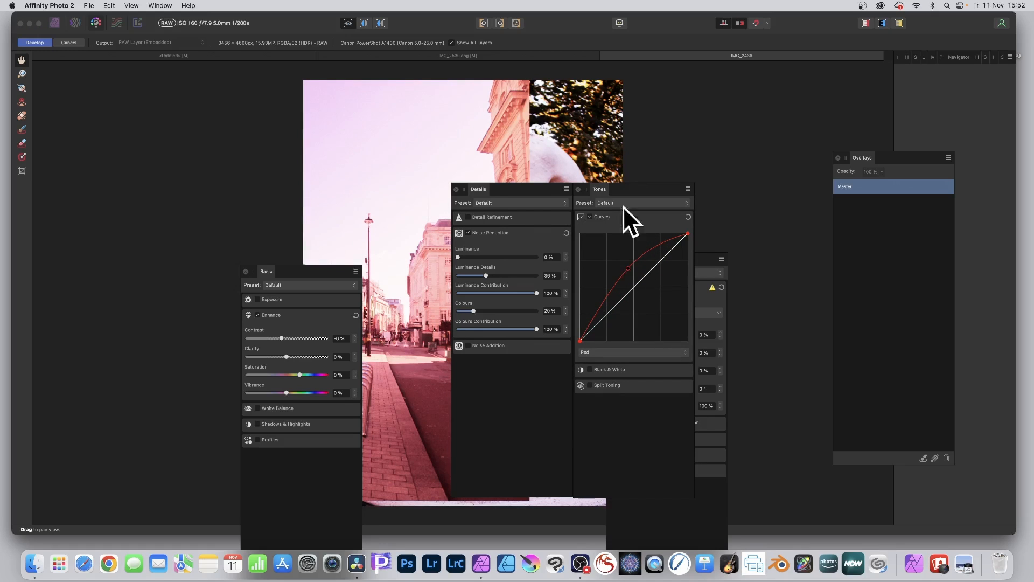
{"action": "mouse_move", "coordinate": [774, 104]}
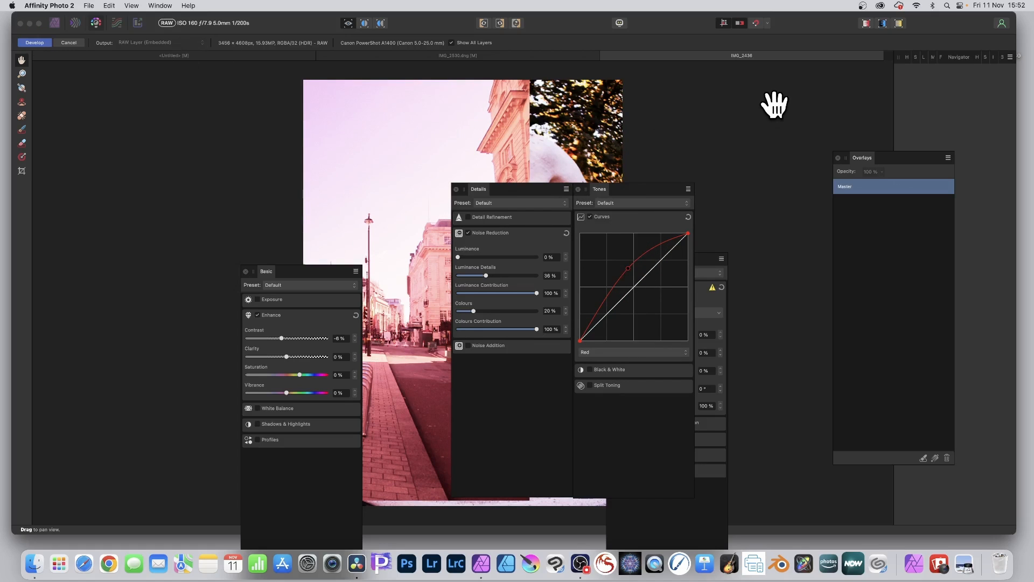
Commit the RAW development and save the document
{"action": "left_click", "coordinate": [35, 42]}
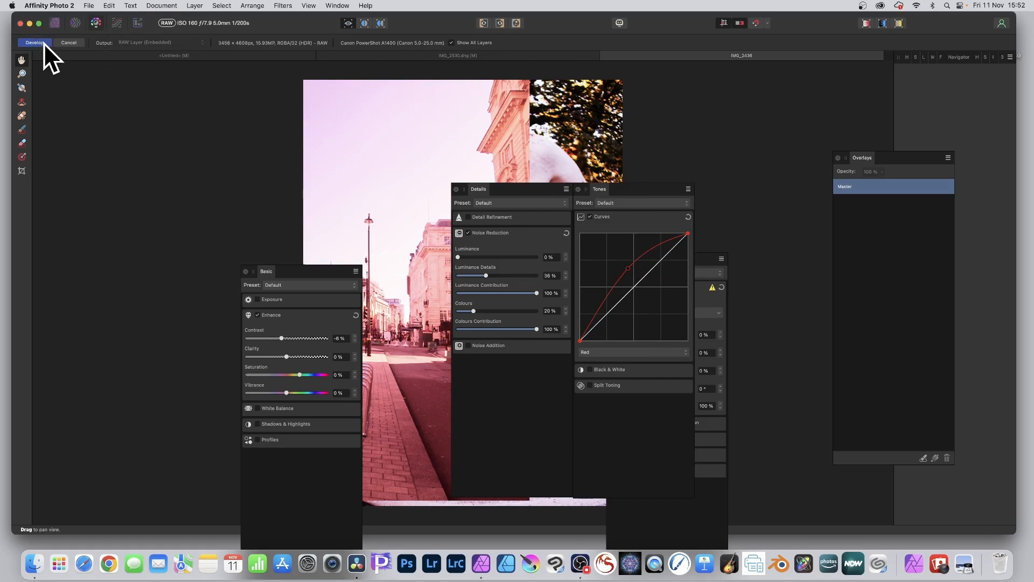
{"action": "left_click", "coordinate": [34, 42]}
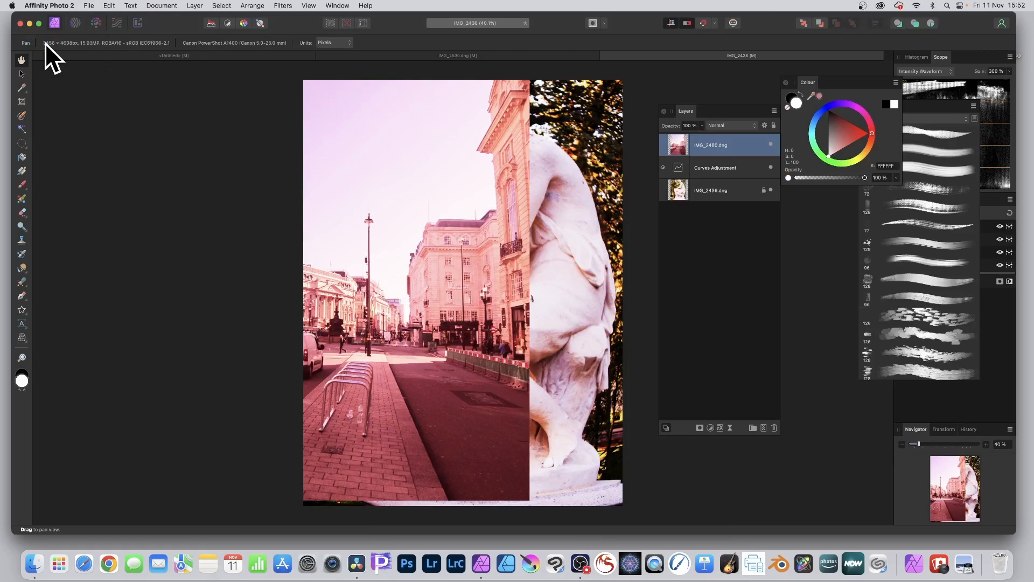
{"action": "mouse_move", "coordinate": [129, 13]}
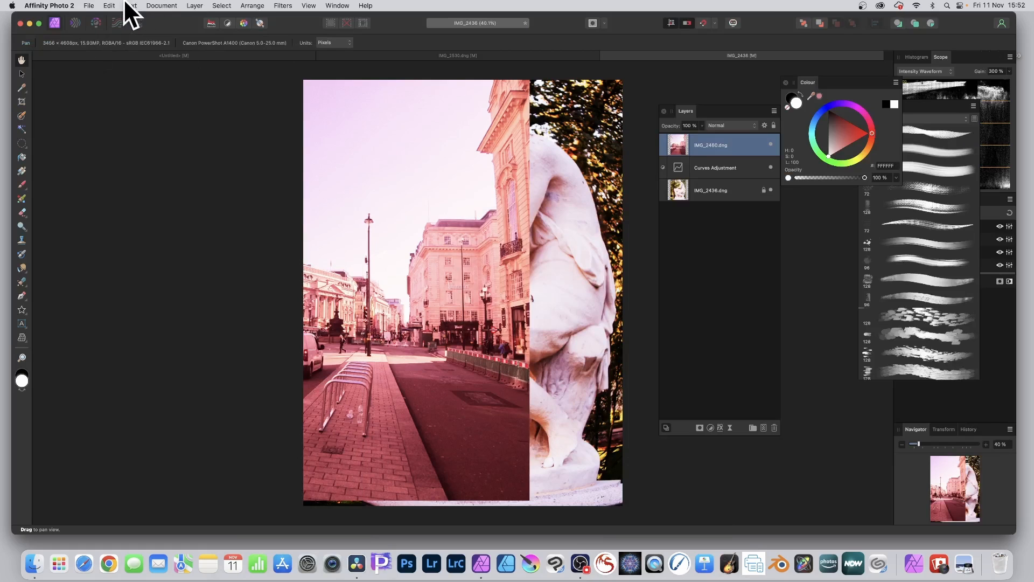
{"action": "left_click", "coordinate": [88, 5]}
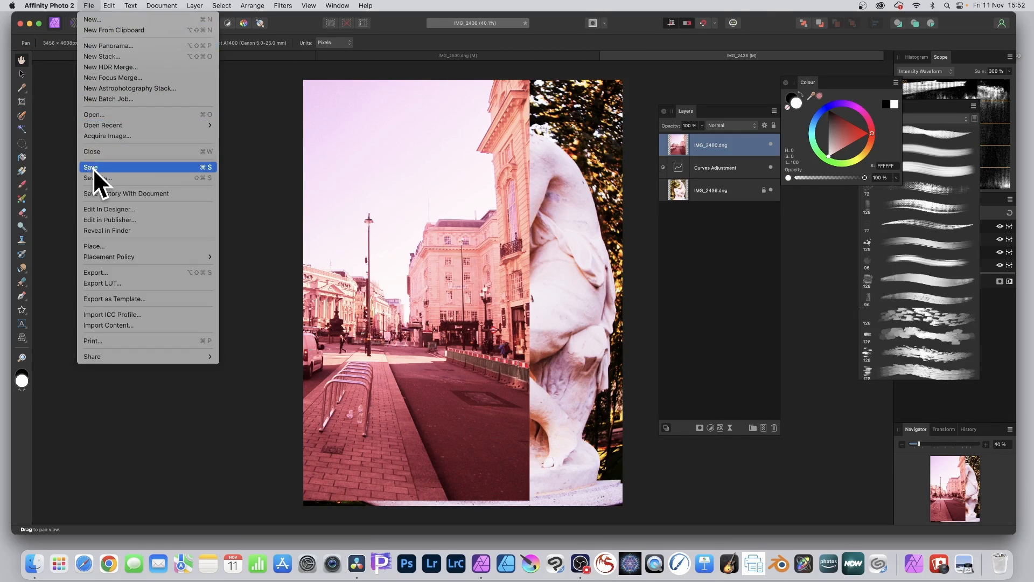
{"action": "left_click", "coordinate": [91, 166]}
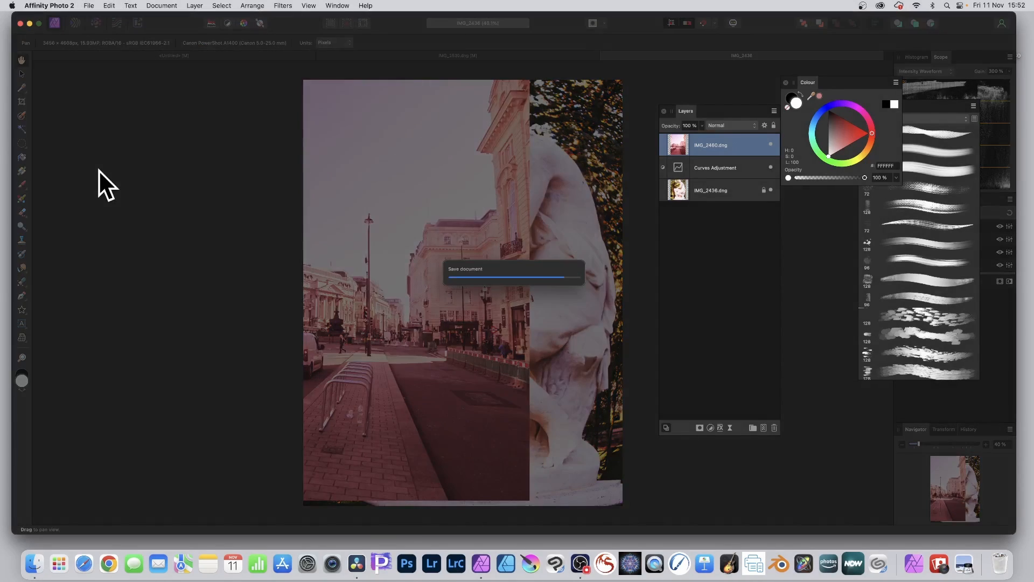